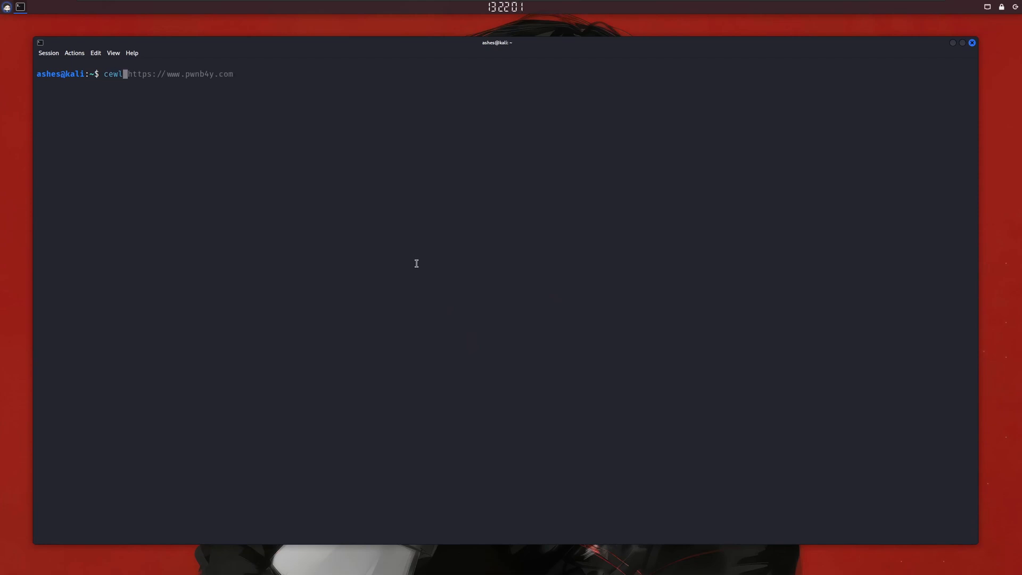
# Scroll pwnb4y.com down to the SYSTEM_32 card with its features and $11 monthly price.
pyautogui.press('Return')
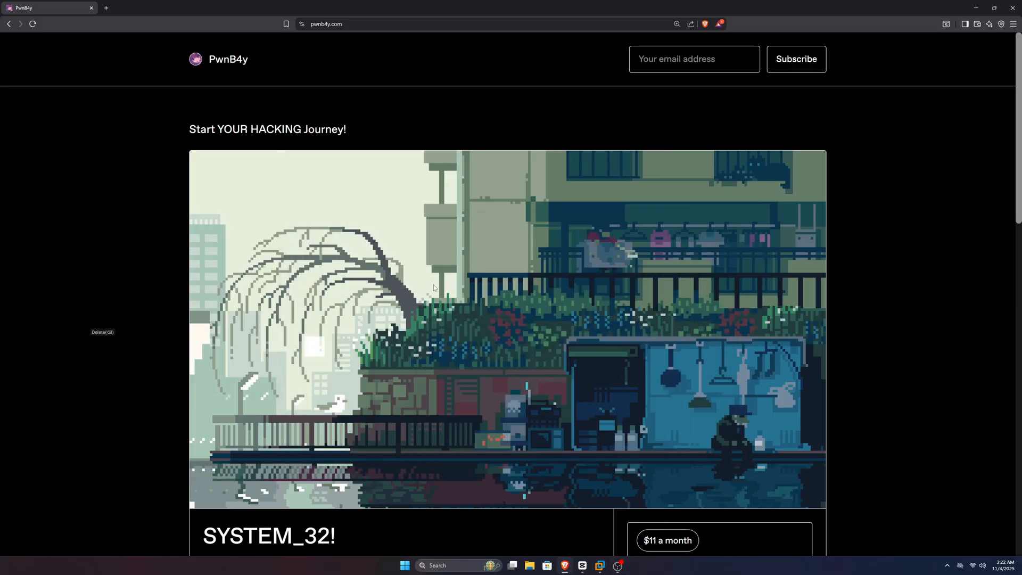
pyautogui.scroll(-3)
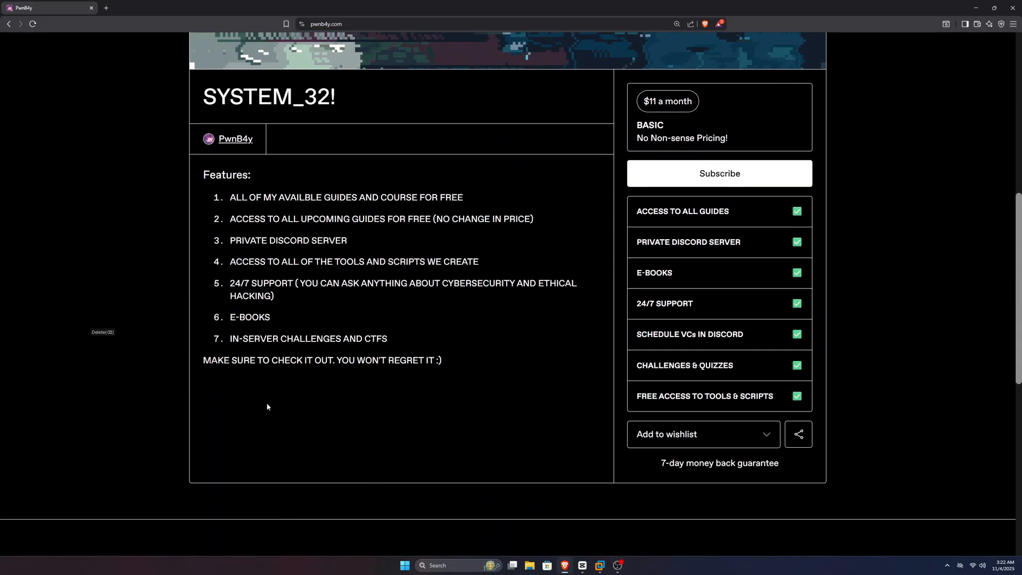
pyautogui.scroll(-3)
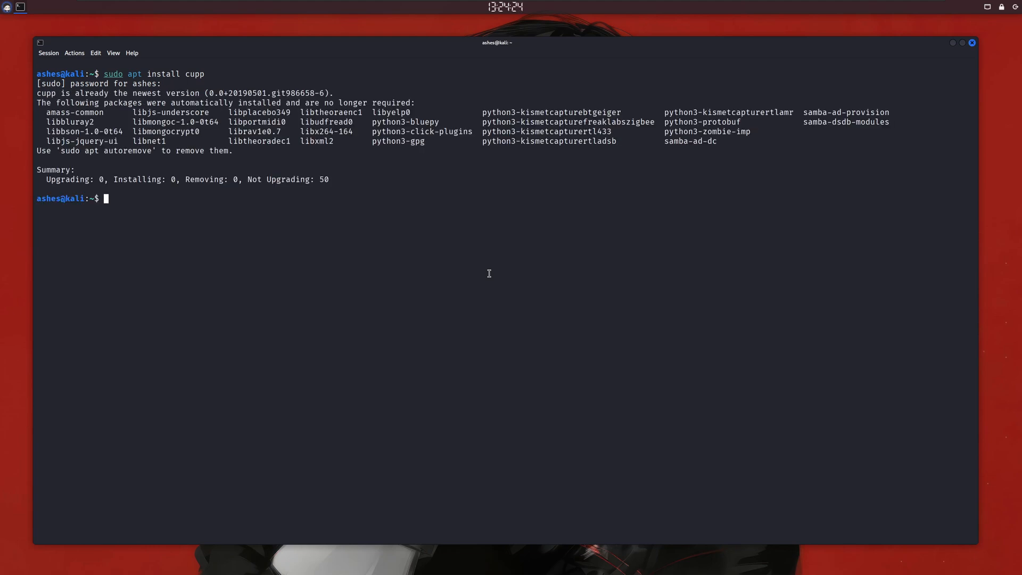
# Confirm cupp is the newest version and enter a cupp -w wordlists.txt command.
pyautogui.write('cupp -w wordlists.txt')
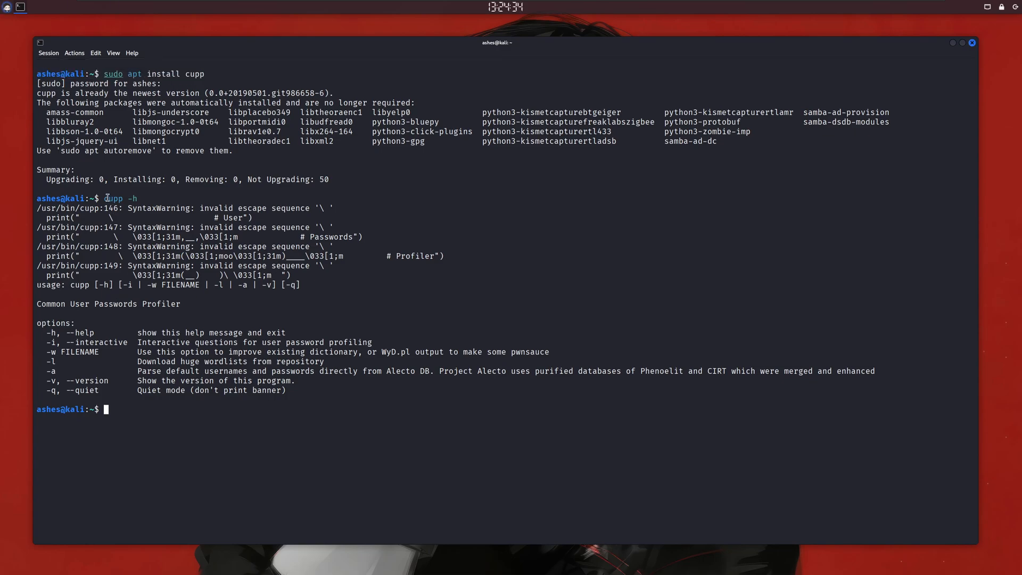
pyautogui.moveTo(105, 342)
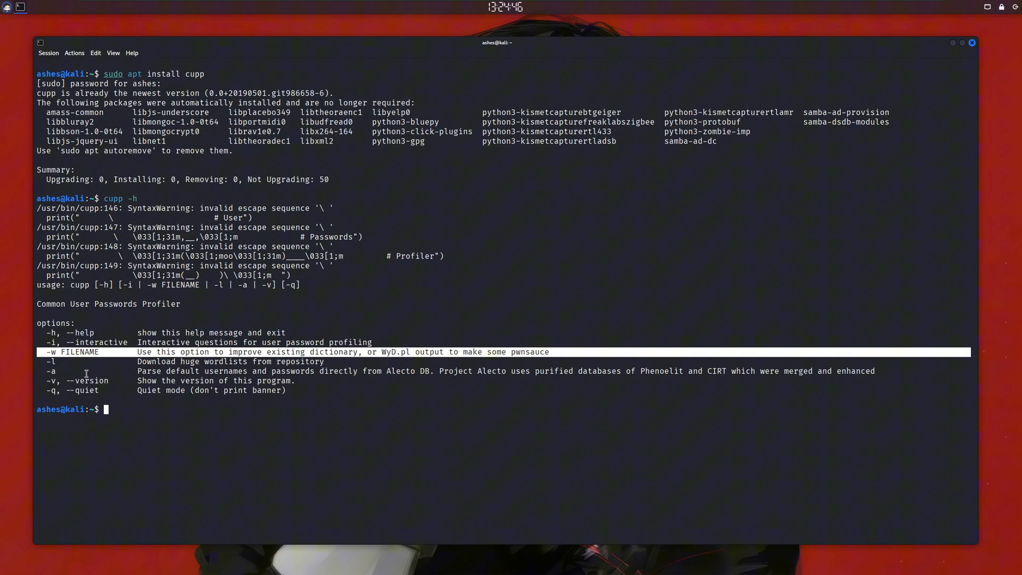
# Run cupp -i with name full, keyword something, answering Y, Y, N.
pyautogui.write('cupp -i')
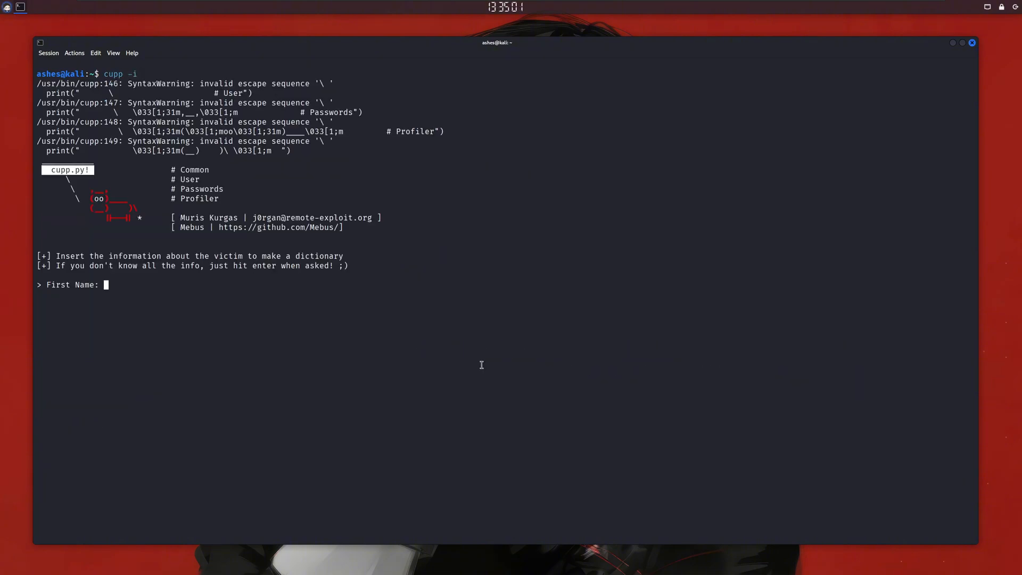
pyautogui.write('full')
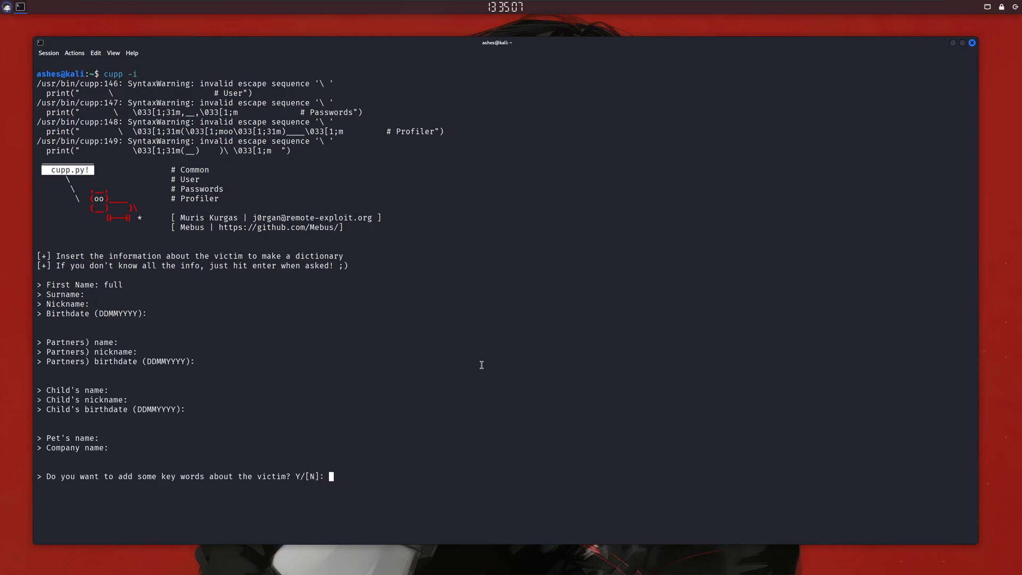
pyautogui.write('Y')
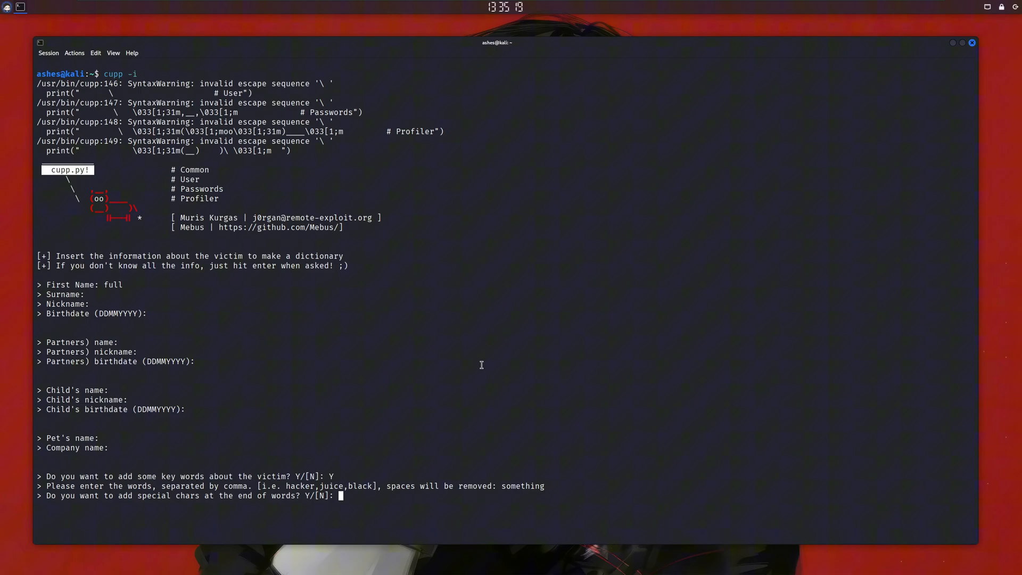
pyautogui.write('Y')
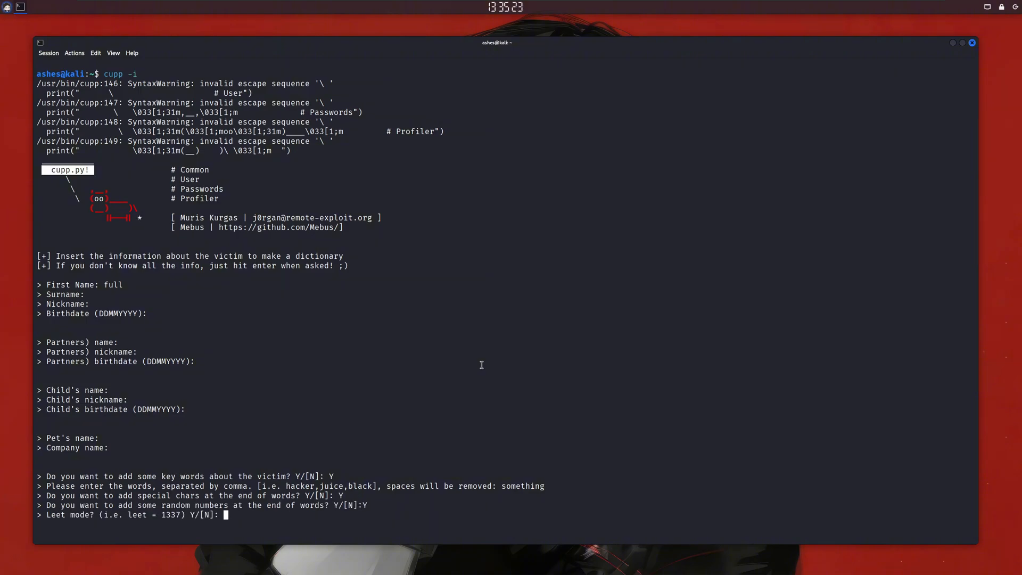
pyautogui.write('N')
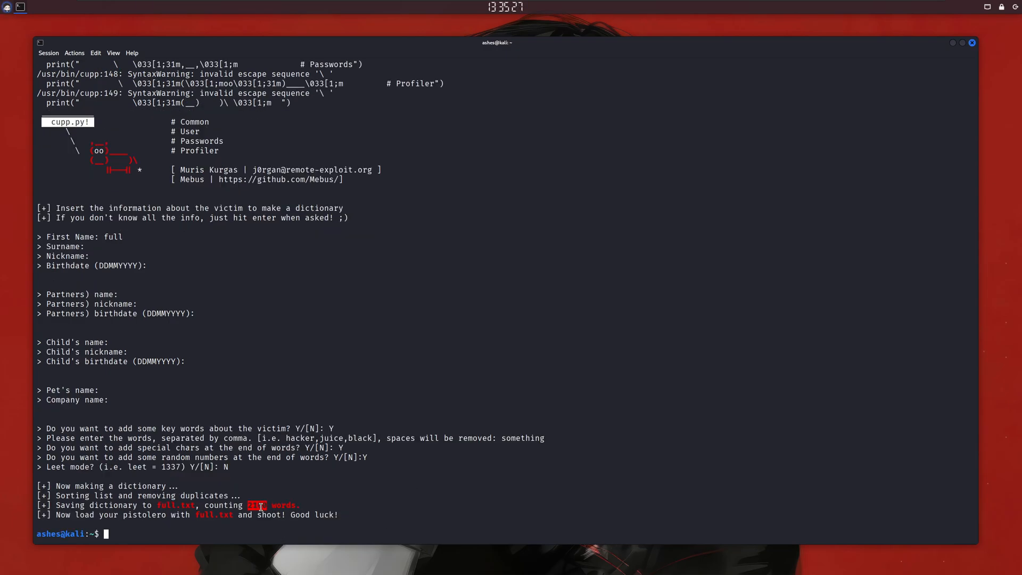
# Display the generated full.txt wordlist with cat.
pyautogui.write('cat ful')
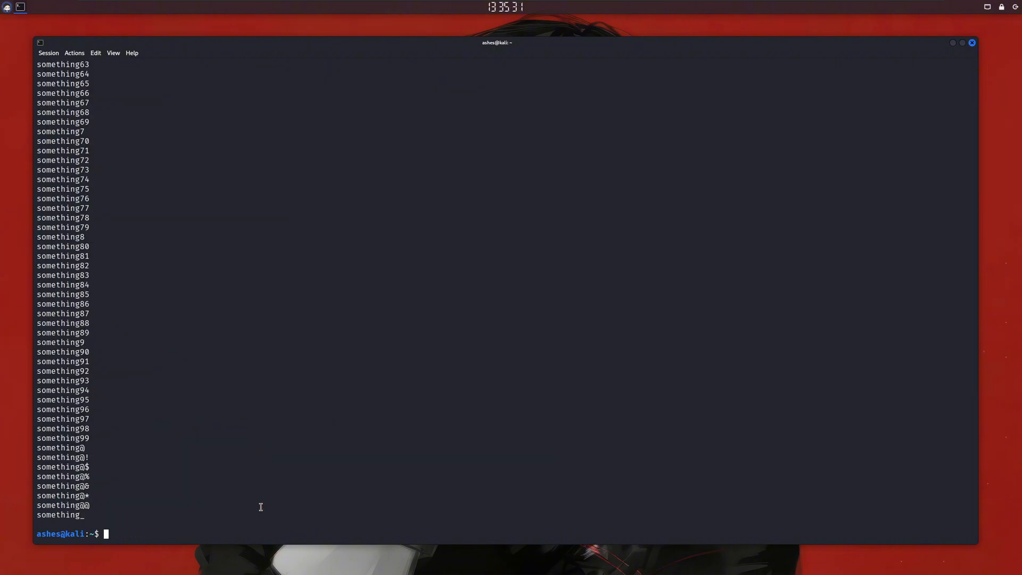
pyautogui.scroll(3)
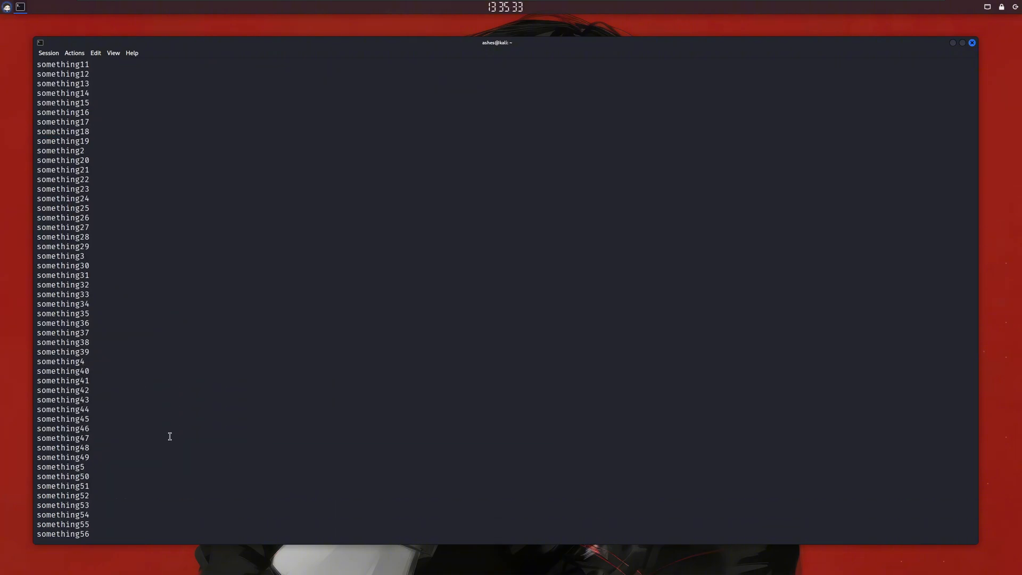
pyautogui.write('cat full.txt')
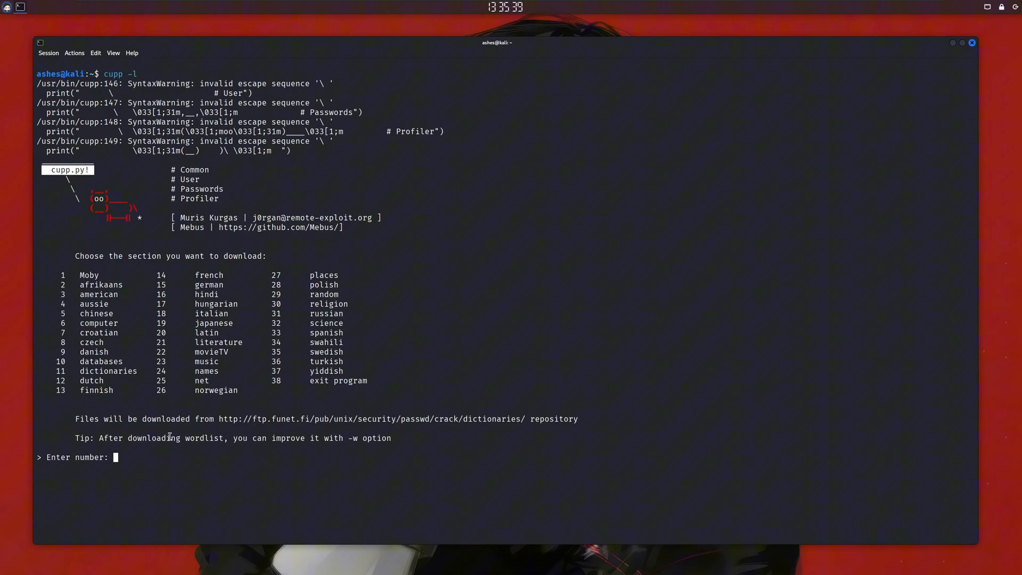
# Download the databases wordlists (option 10), improve full.txt, and highlight Alecto DB's description.
pyautogui.write('10')
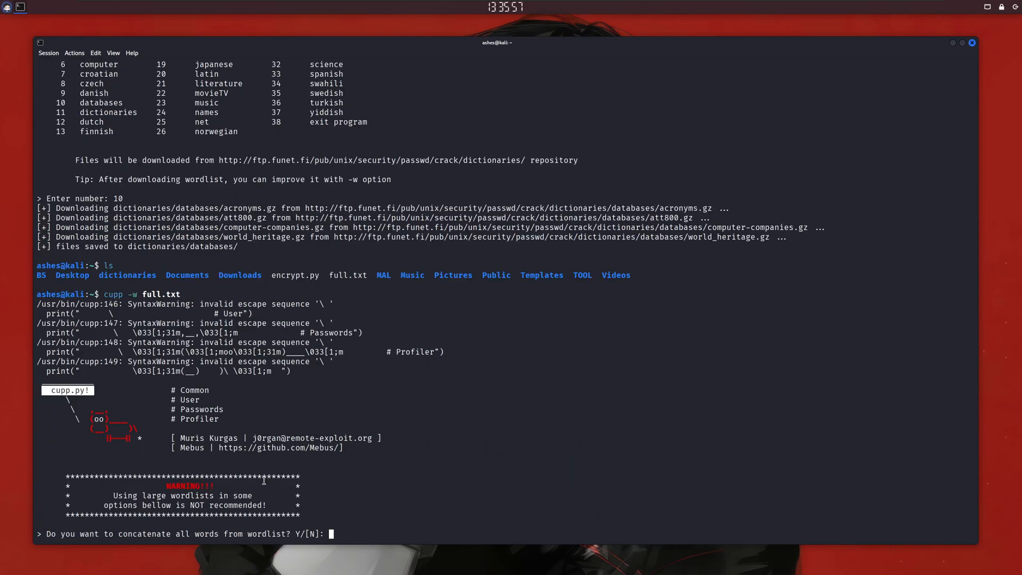
pyautogui.write('y')
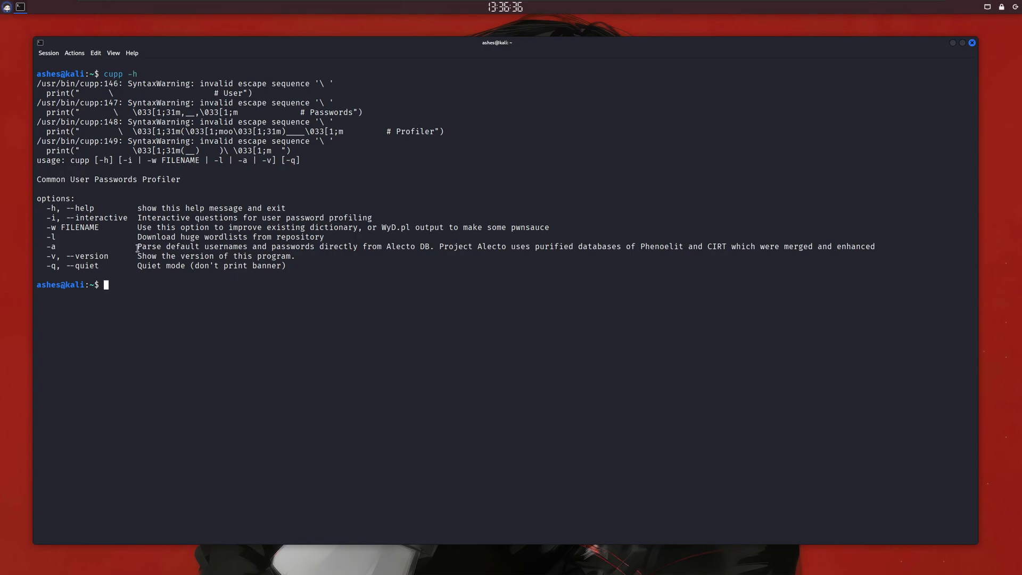
pyautogui.moveTo(136, 246); pyautogui.dragTo(572, 246)
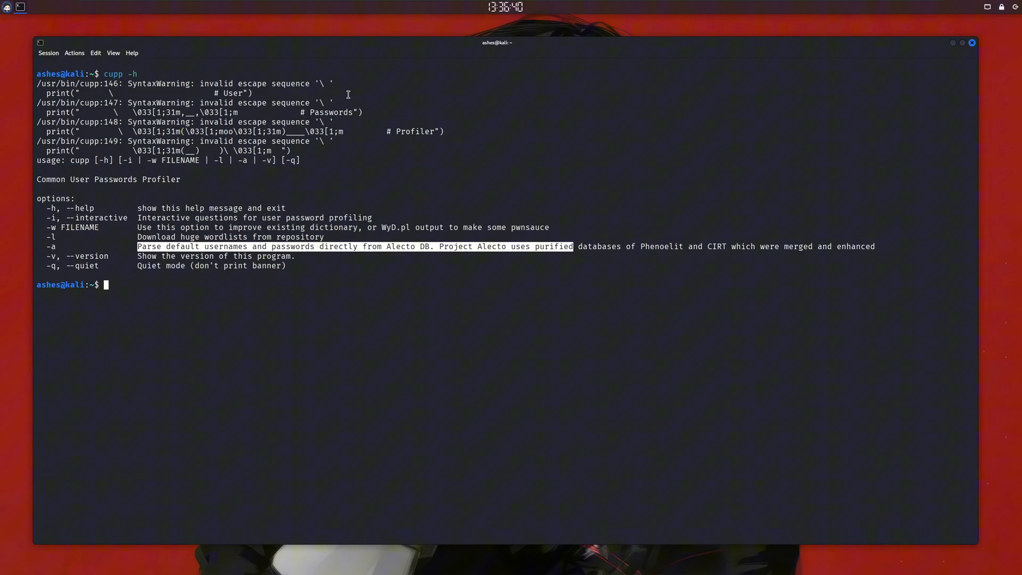
pyautogui.write('sudo apt install cewl')
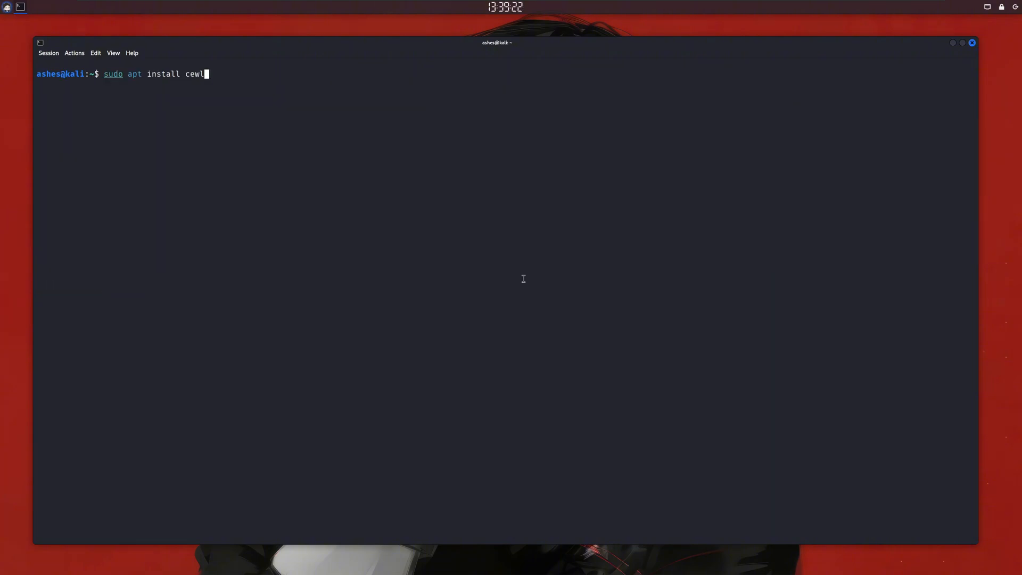
pyautogui.press('Return')
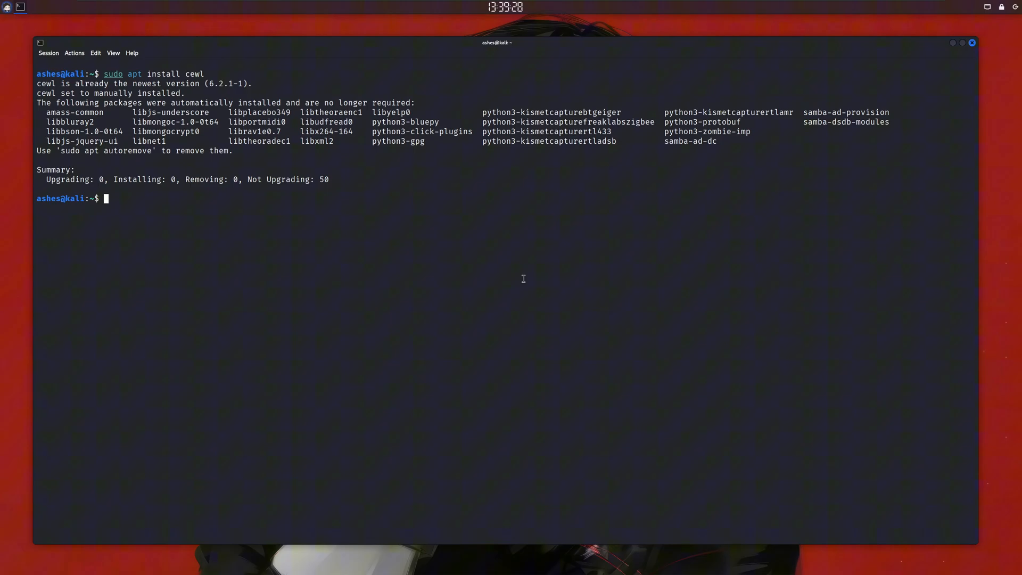
pyautogui.write('clear')
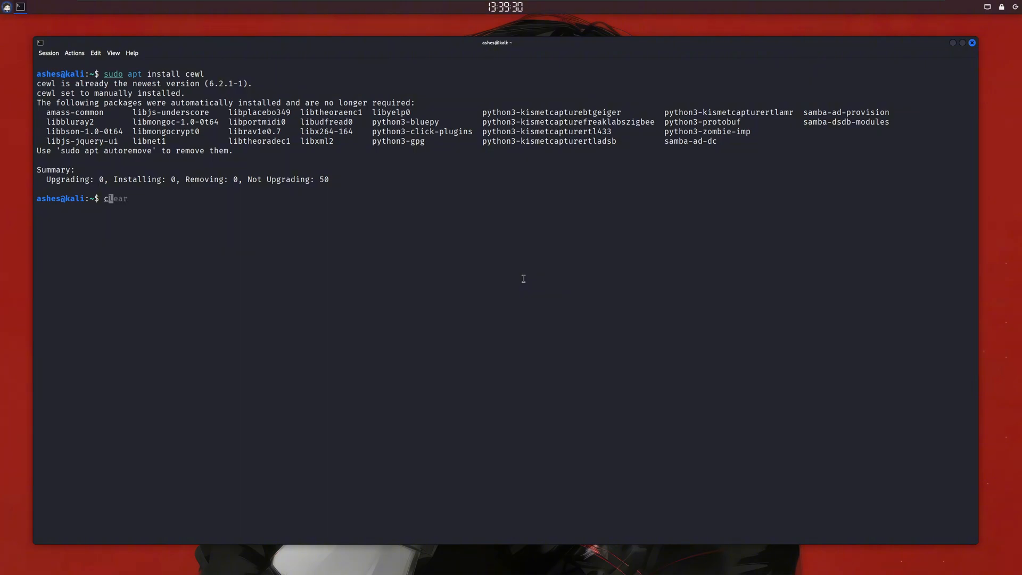
pyautogui.write('cewl https://www.pwnb4y.com')
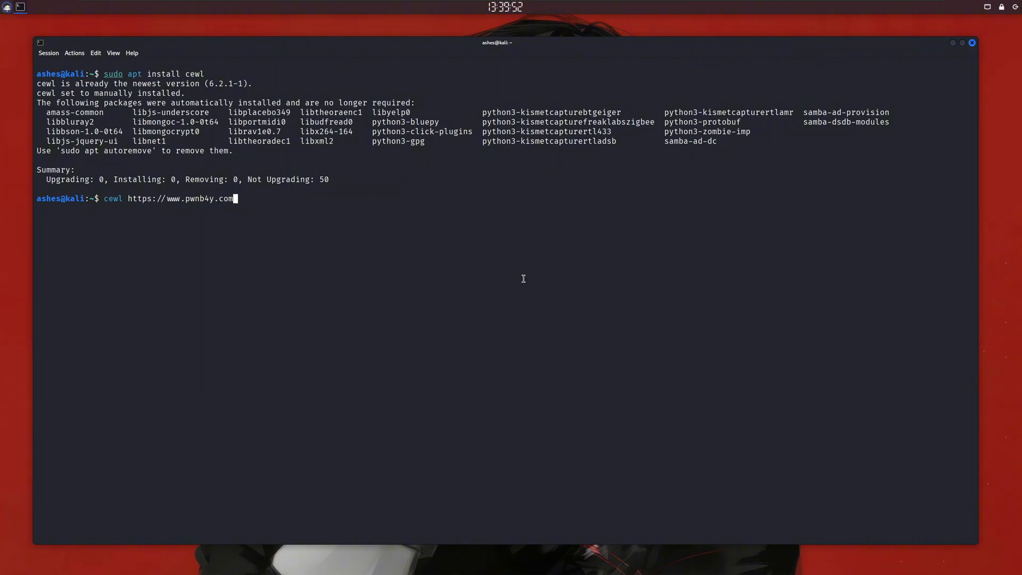
# Crawl pwnb4y.com with CeWL for words like CYBERSECURITY, then show cewl --help.
pyautogui.press('Return')
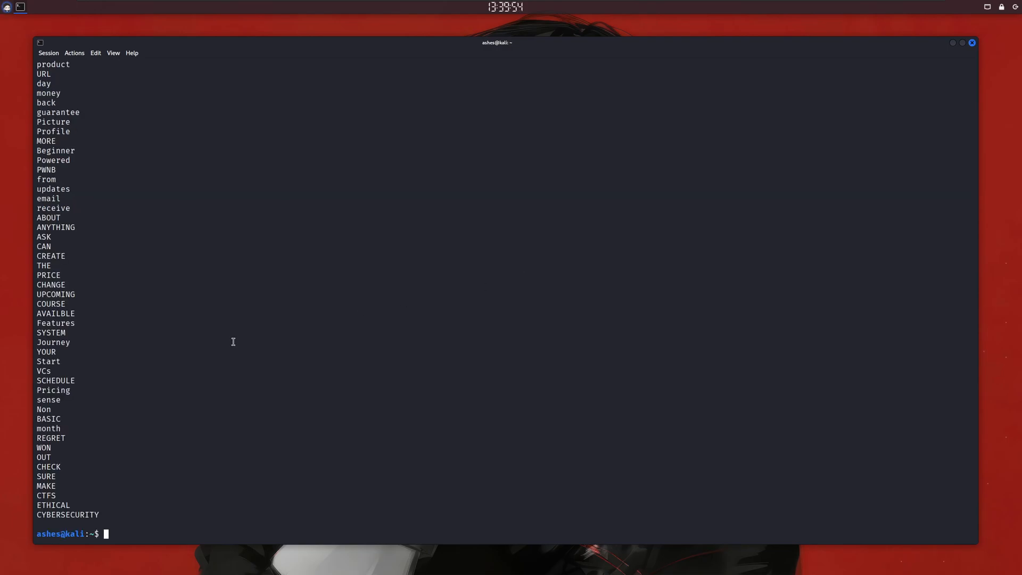
pyautogui.moveTo(180, 305)
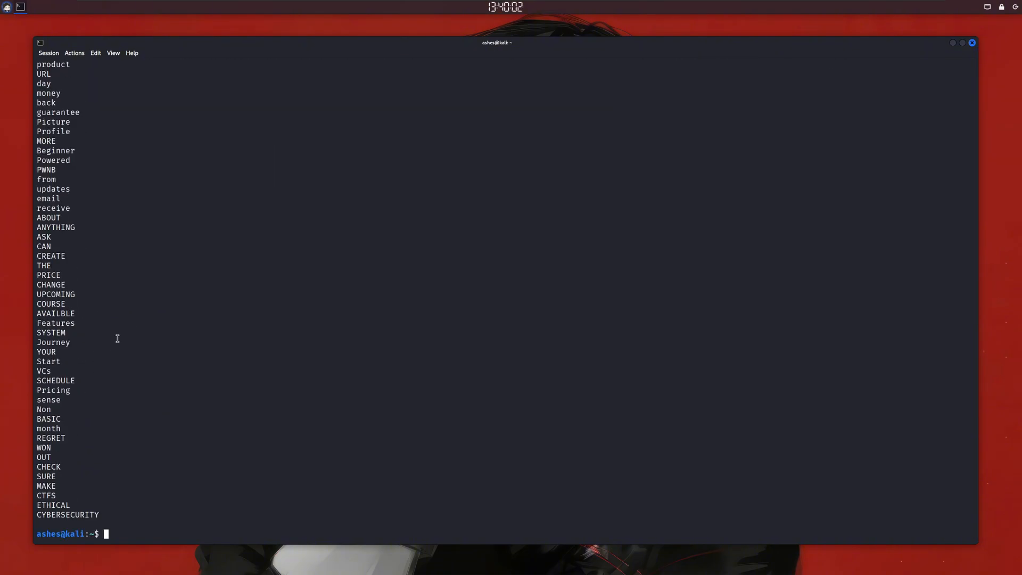
pyautogui.moveTo(180, 442)
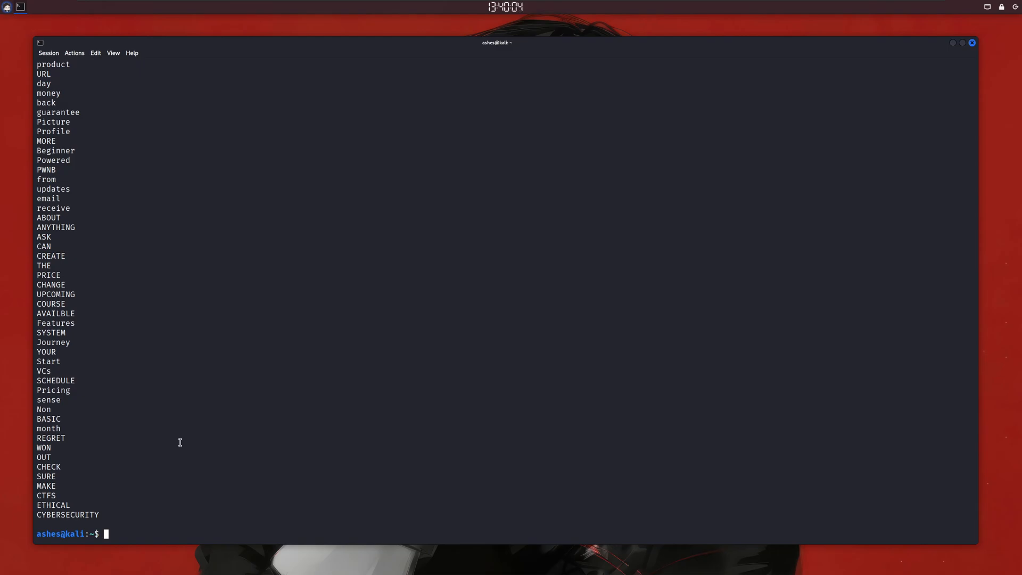
pyautogui.write('cewl --')
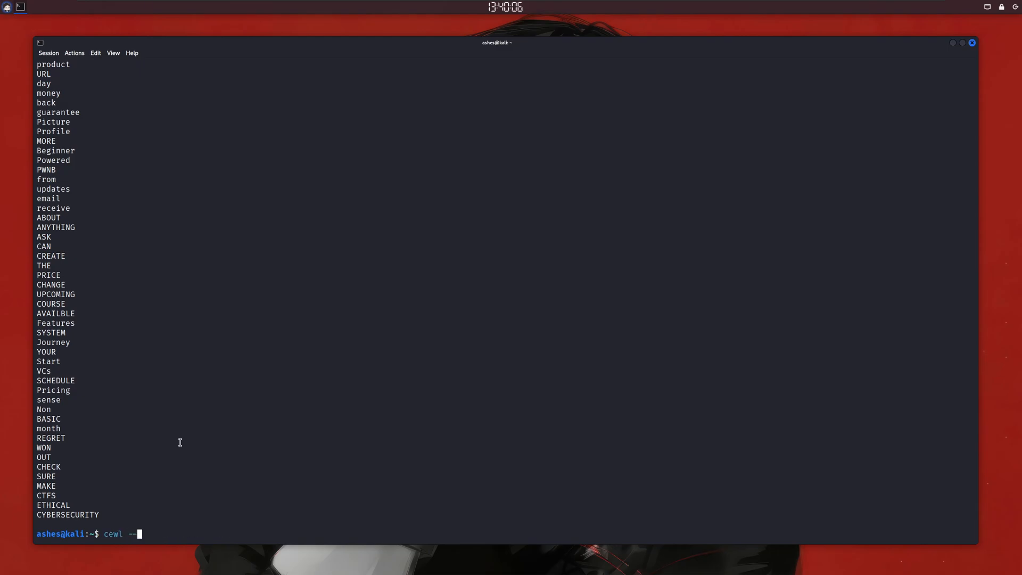
pyautogui.write('help')
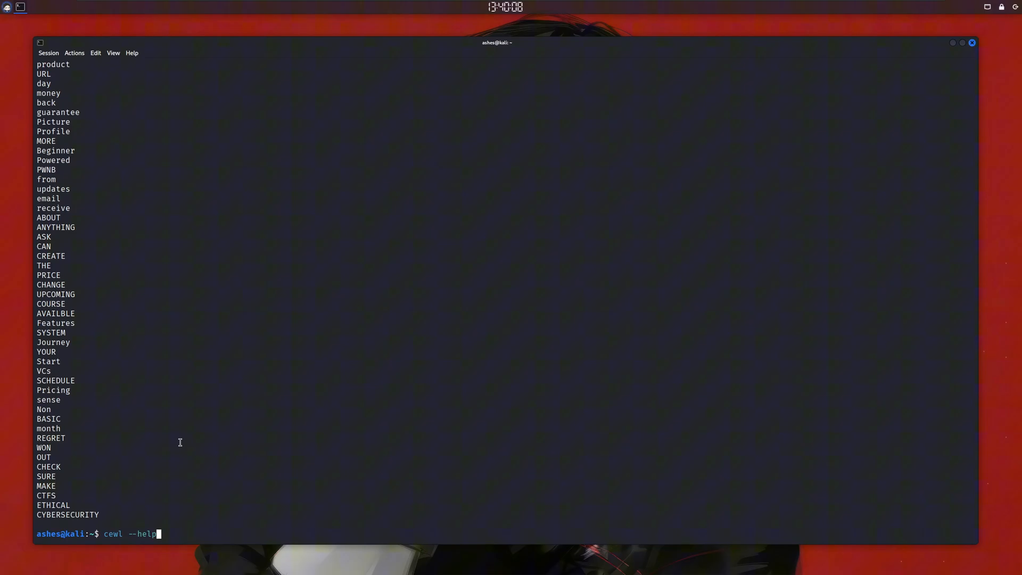
pyautogui.press('Return')
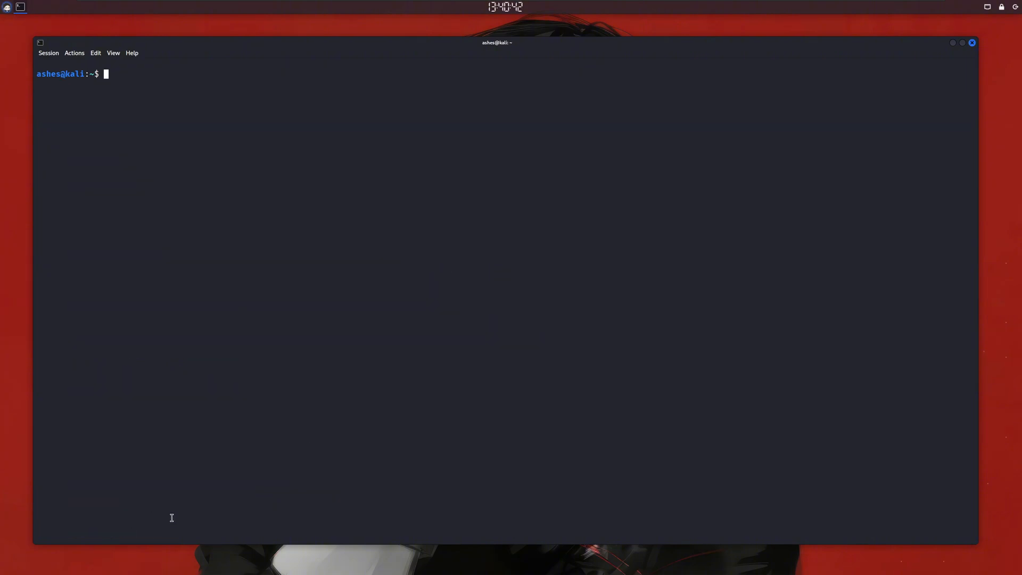
# Run cewl with depth 4, max length 8, min 2 into wordlist.txt.
pyautogui.write('cewl --help')
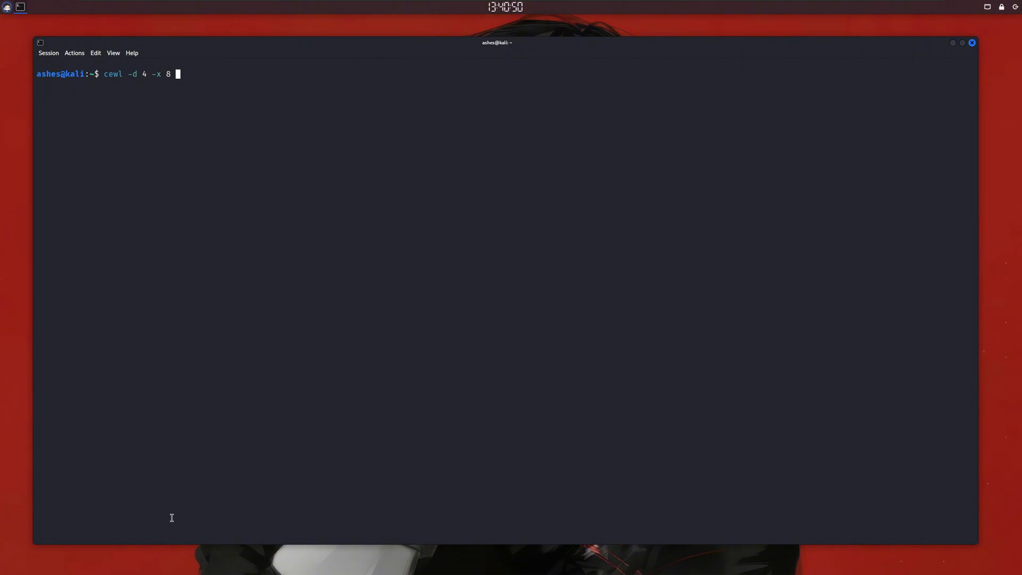
pyautogui.write('-m 2')
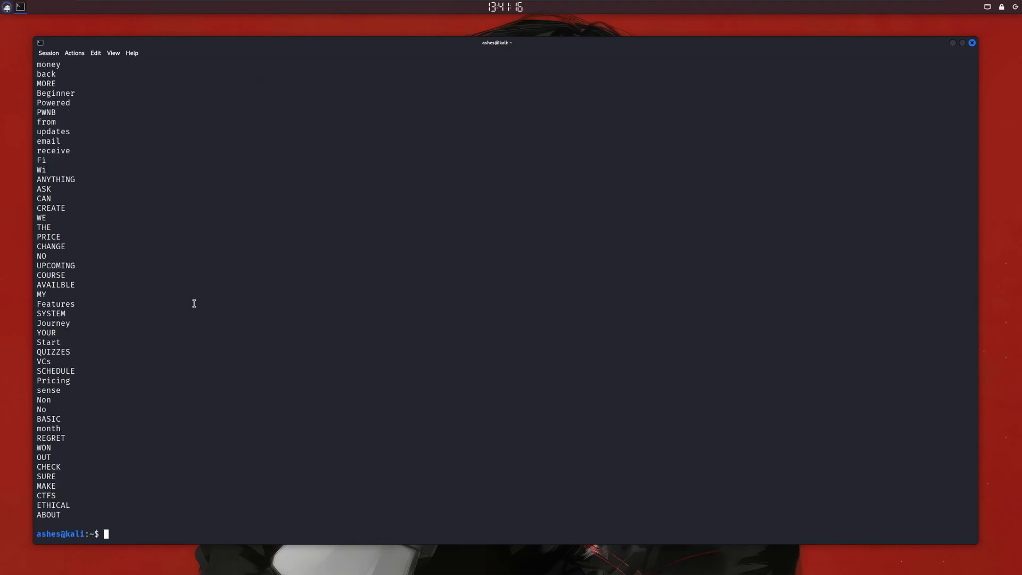
pyautogui.moveTo(153, 375)
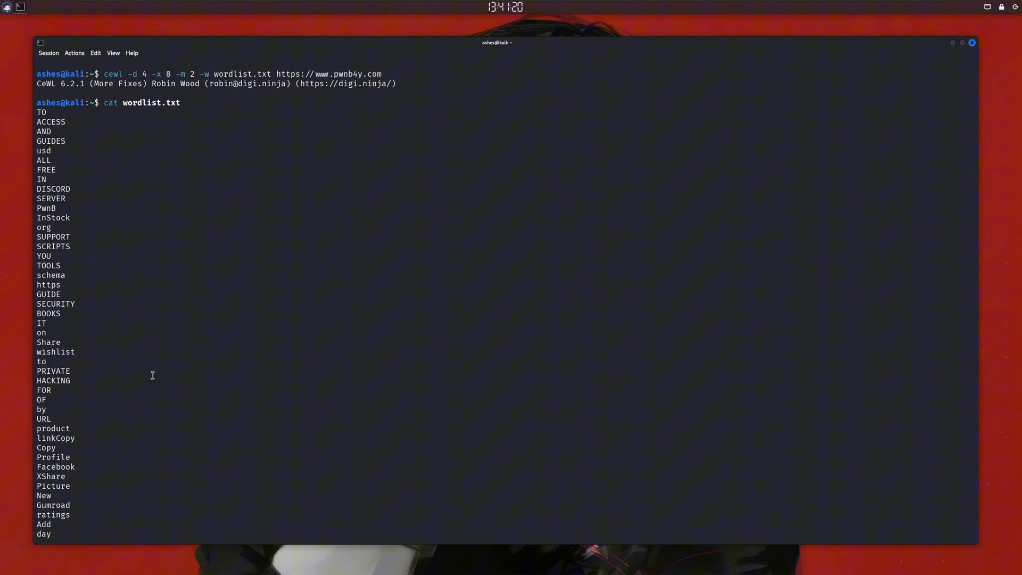
pyautogui.moveTo(142, 233)
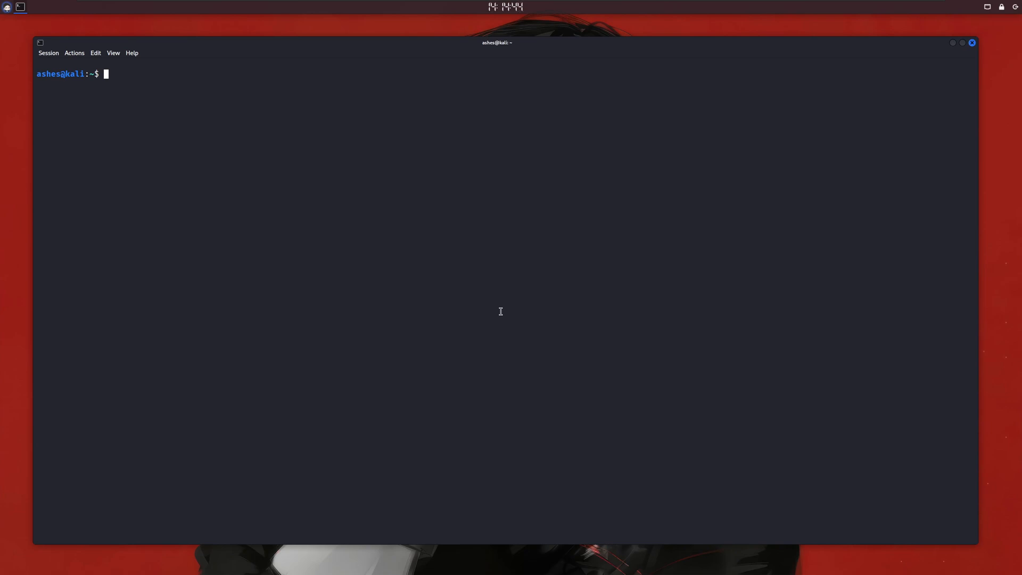
# Run crunch to confirm version 3.6 is installed and abandon the install command.
pyautogui.write('crunh')
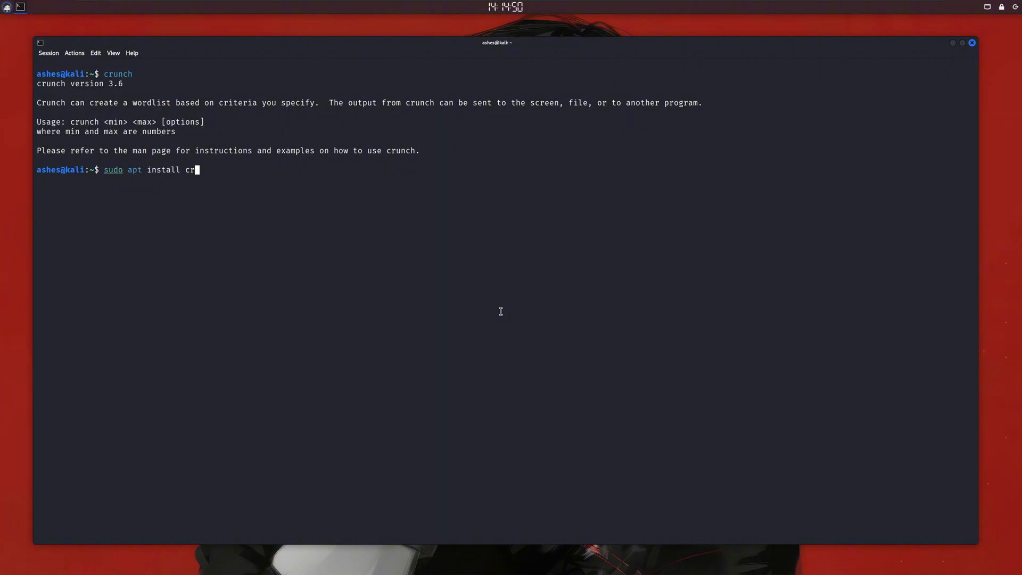
pyautogui.write('unch')
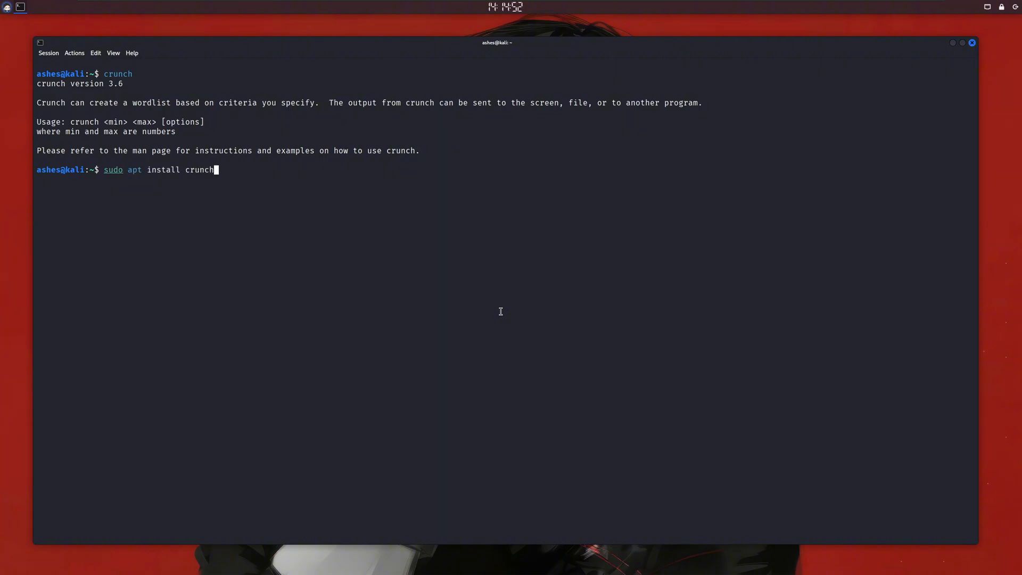
pyautogui.press('Return')
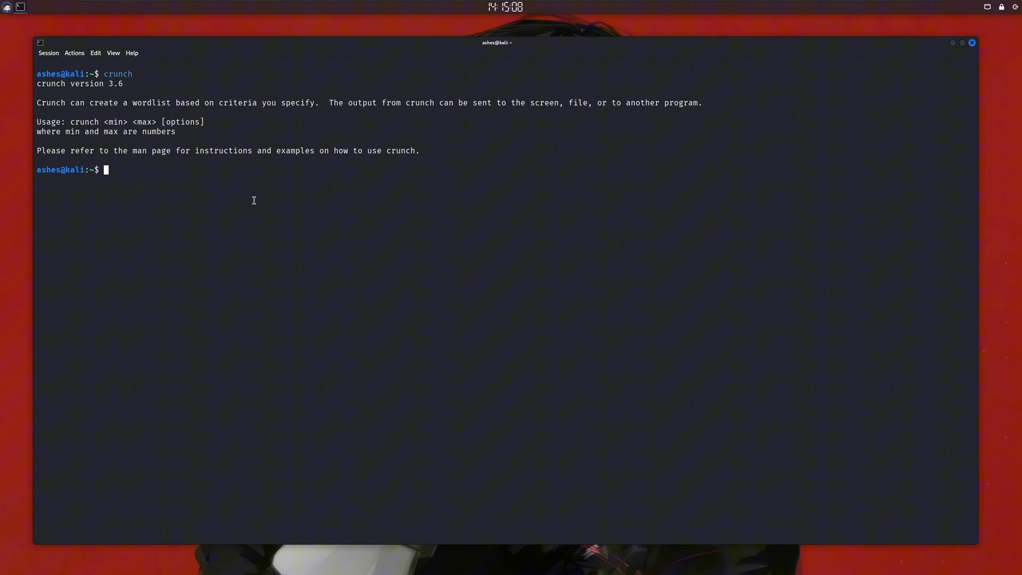
pyautogui.write('man')
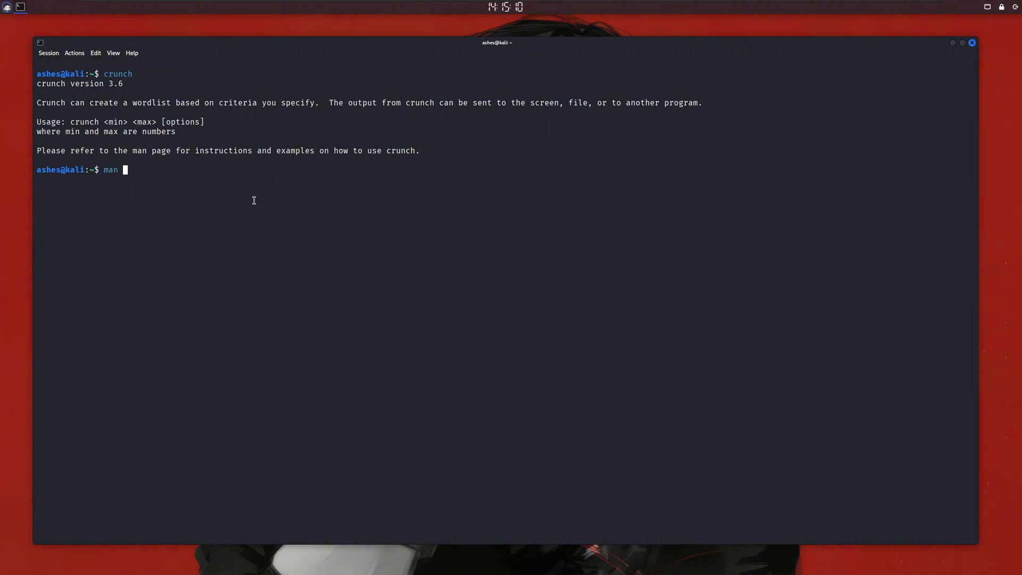
pyautogui.write('crunch')
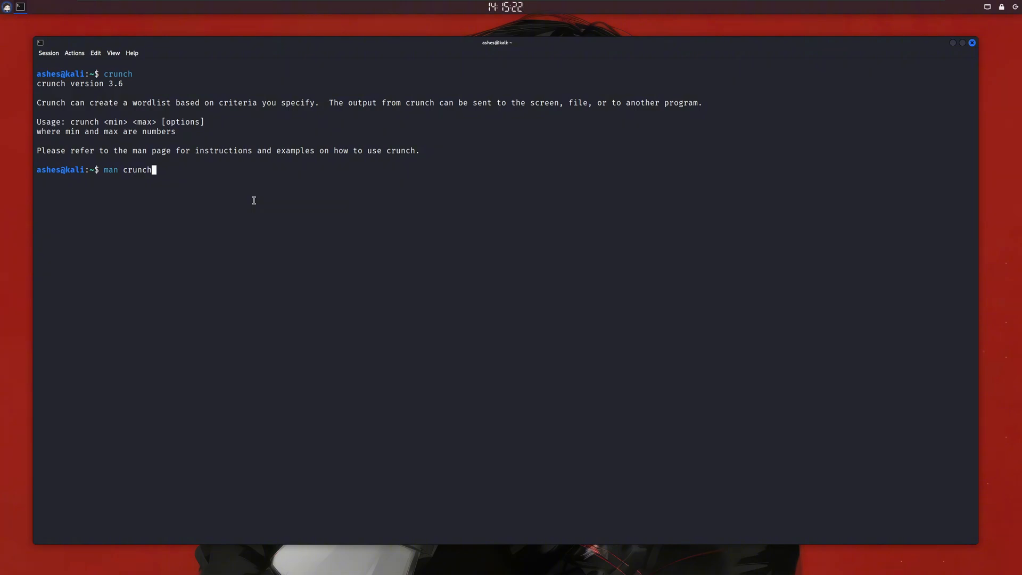
pyautogui.press('Return')
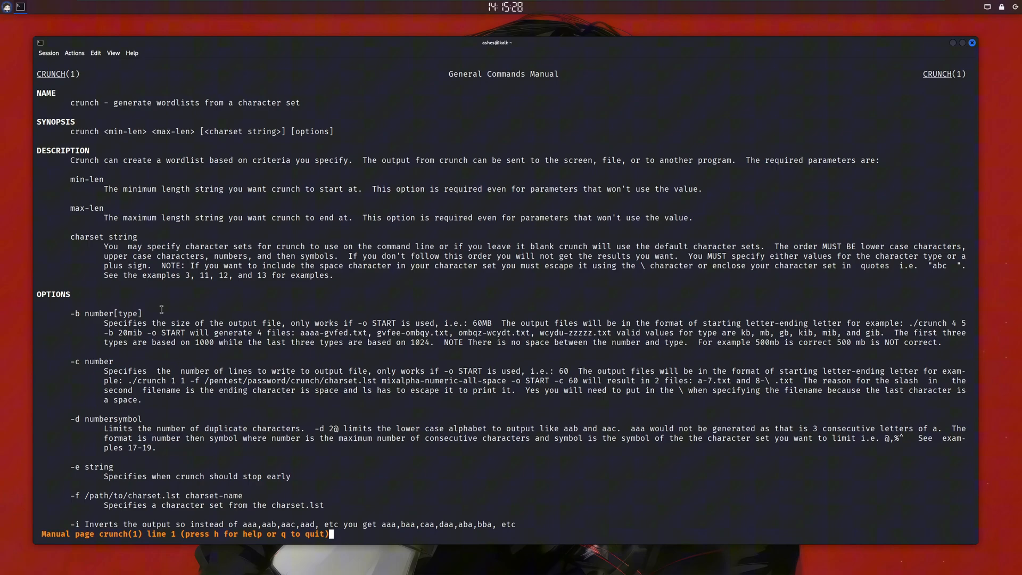
pyautogui.scroll(-3)
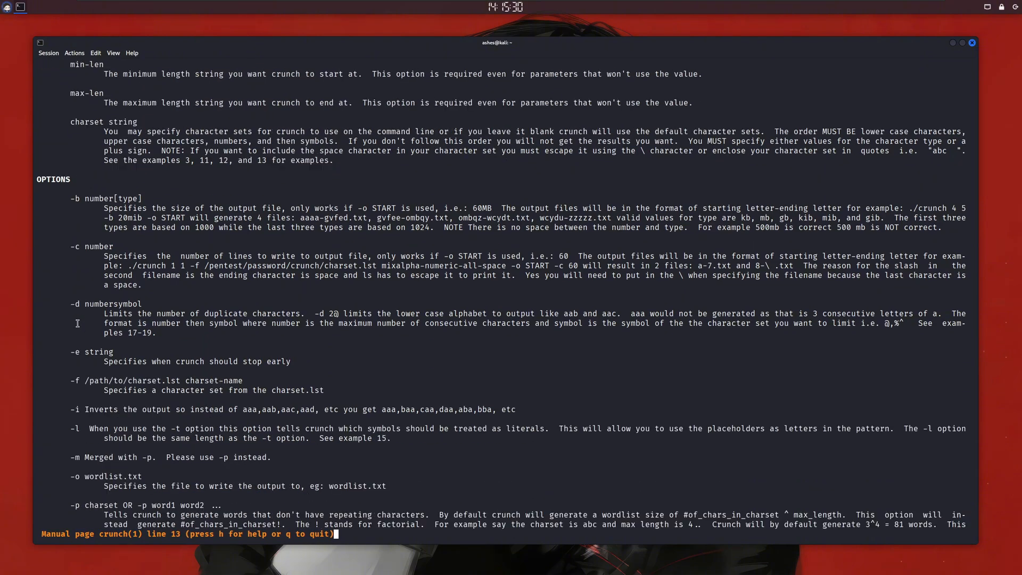
pyautogui.doubleClick(85, 198)
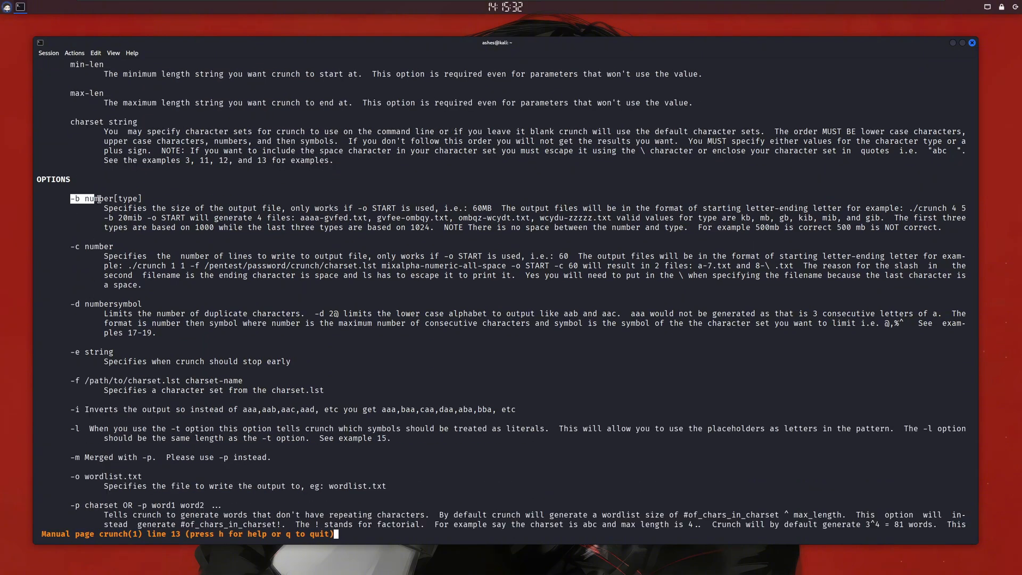
pyautogui.scroll(-3)
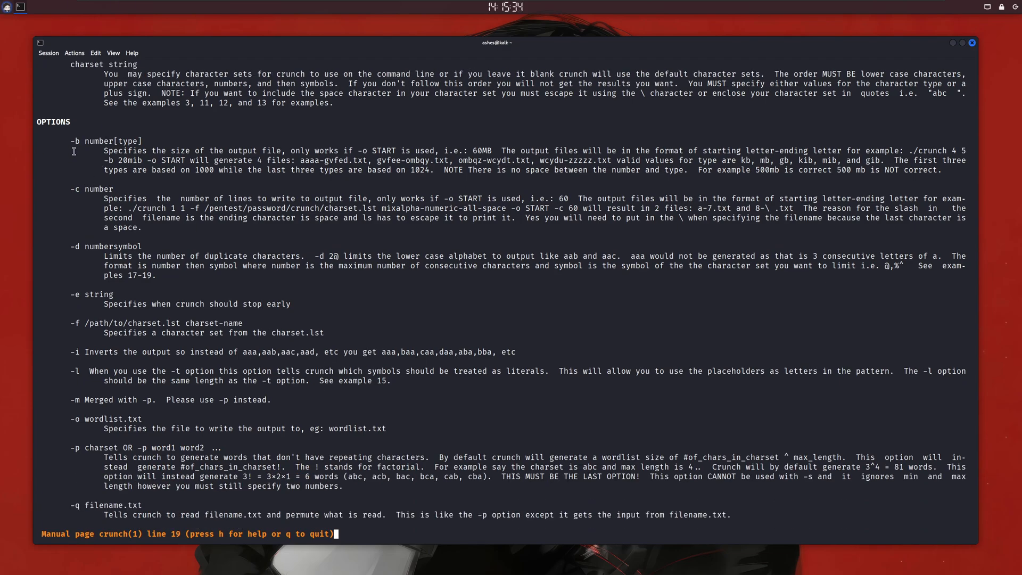
pyautogui.doubleClick(91, 140)
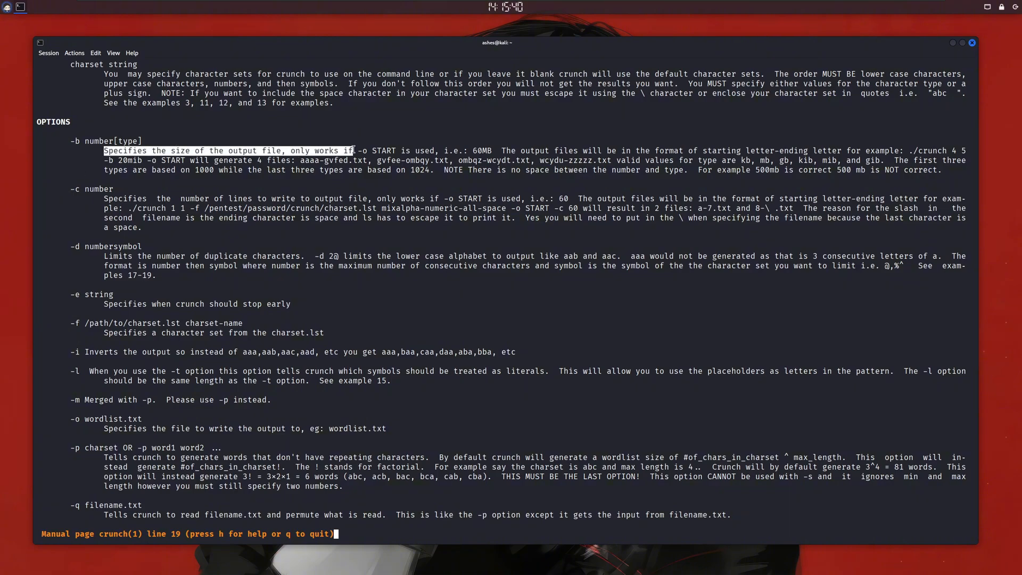
pyautogui.scroll(-3)
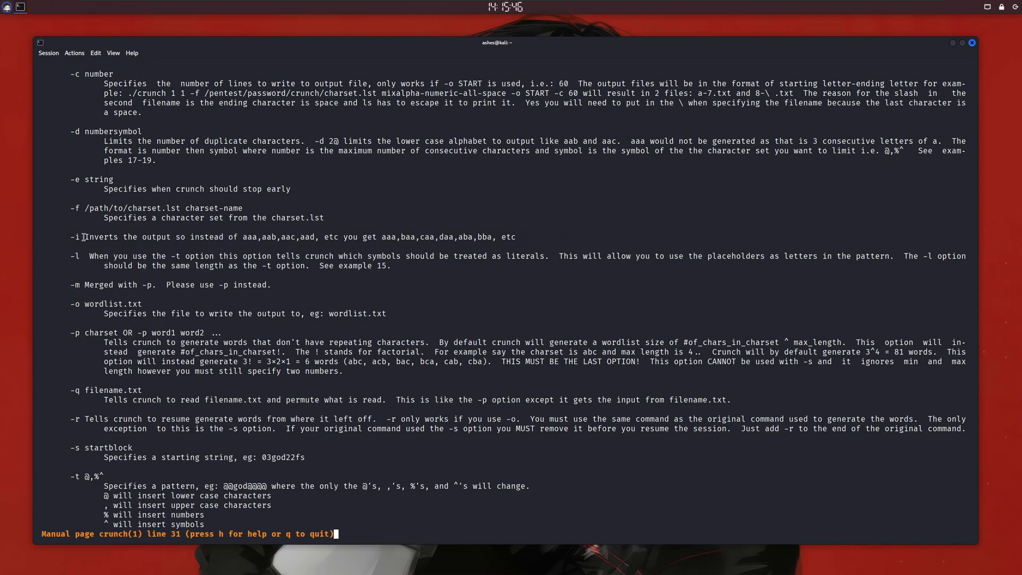
pyautogui.moveTo(78, 299)
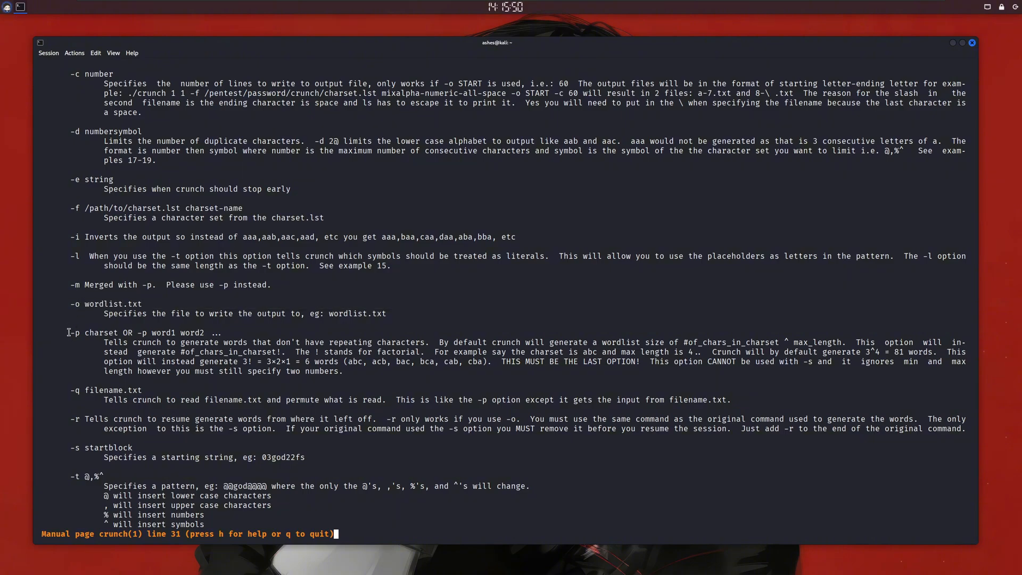
pyautogui.moveTo(200, 348)
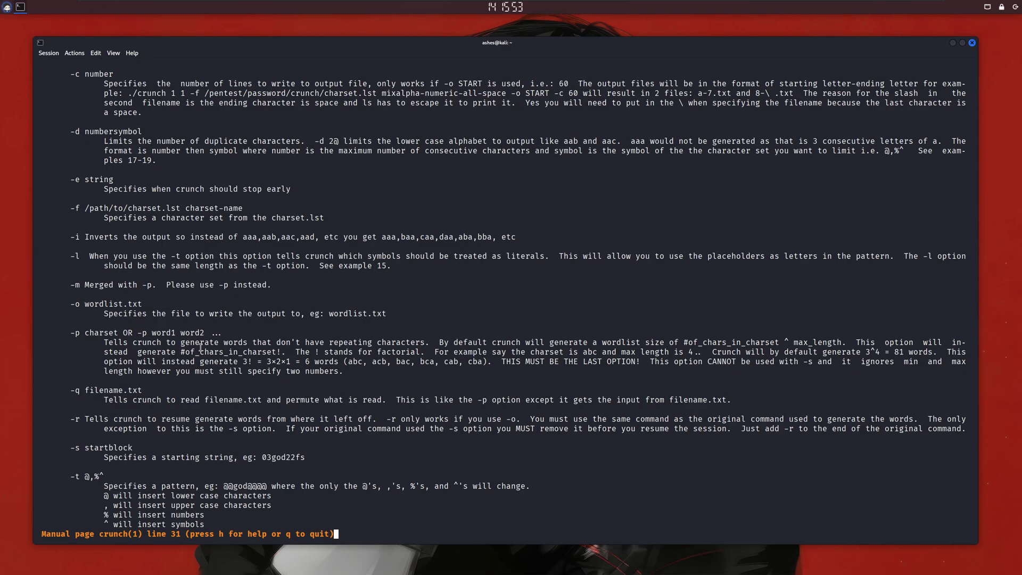
pyautogui.scroll(-3)
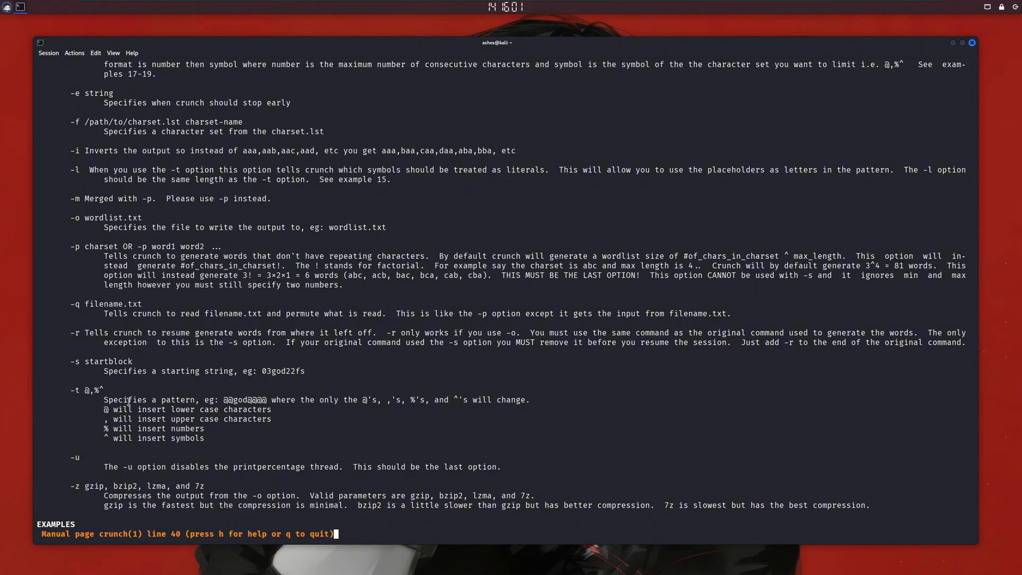
pyautogui.scroll(-3)
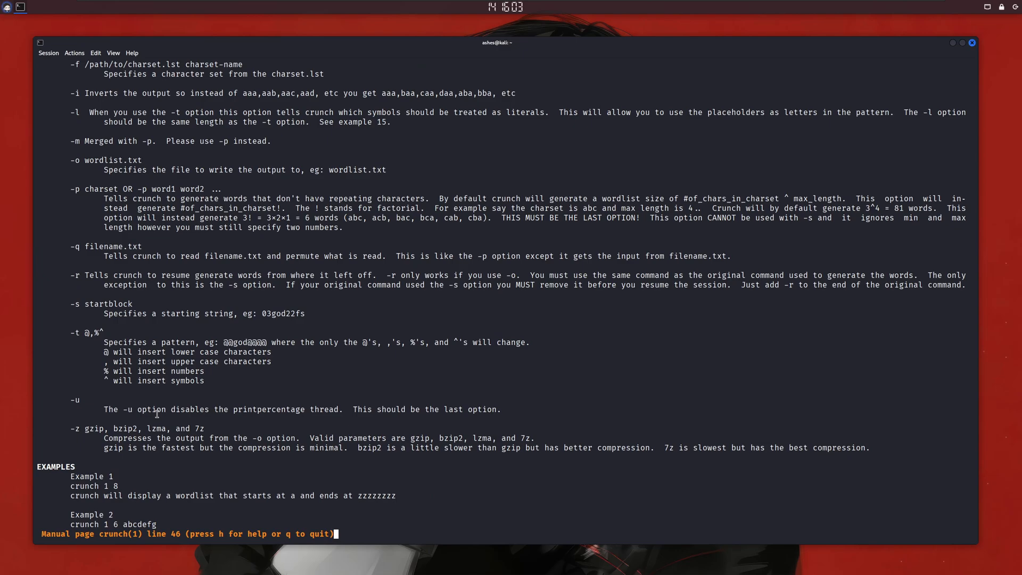
pyautogui.scroll(-3)
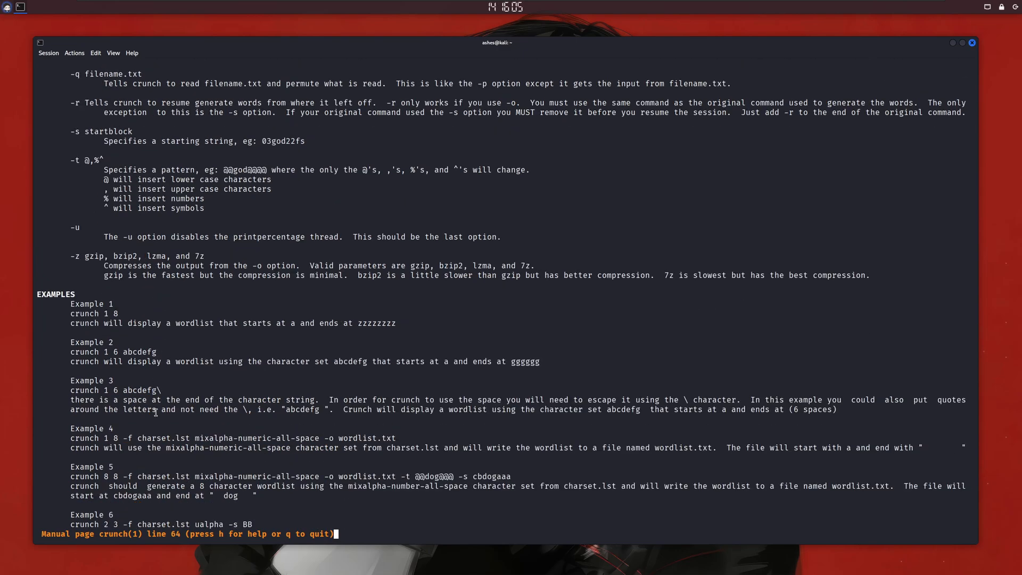
pyautogui.press('q')
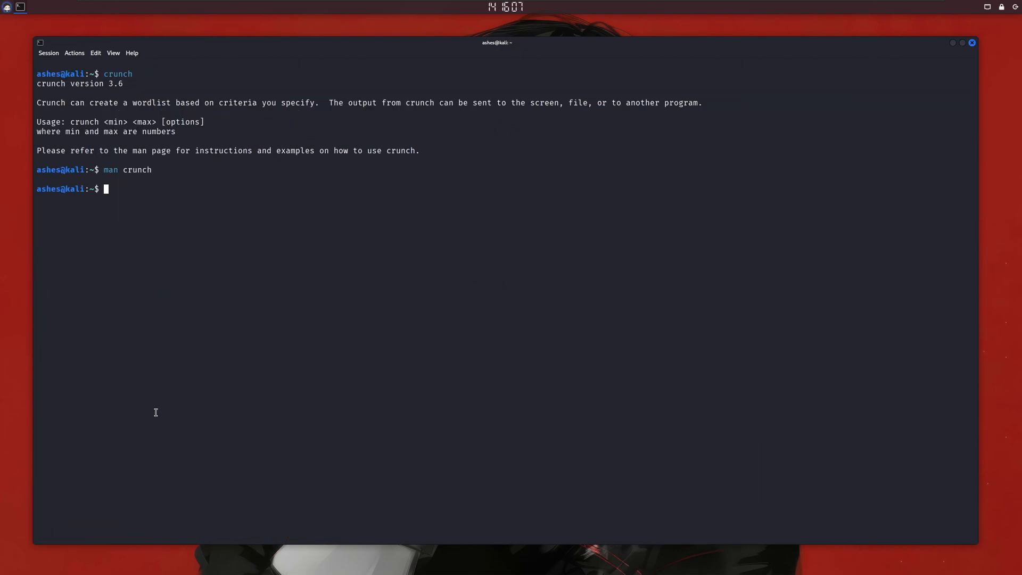
pyautogui.write('clear')
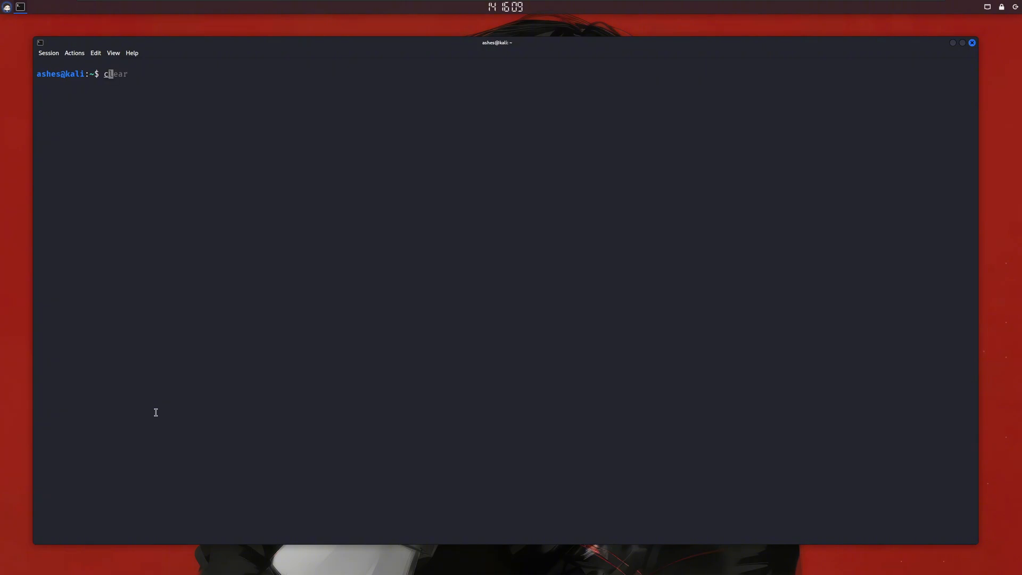
pyautogui.write('crunch 8 8 abcdef13337')
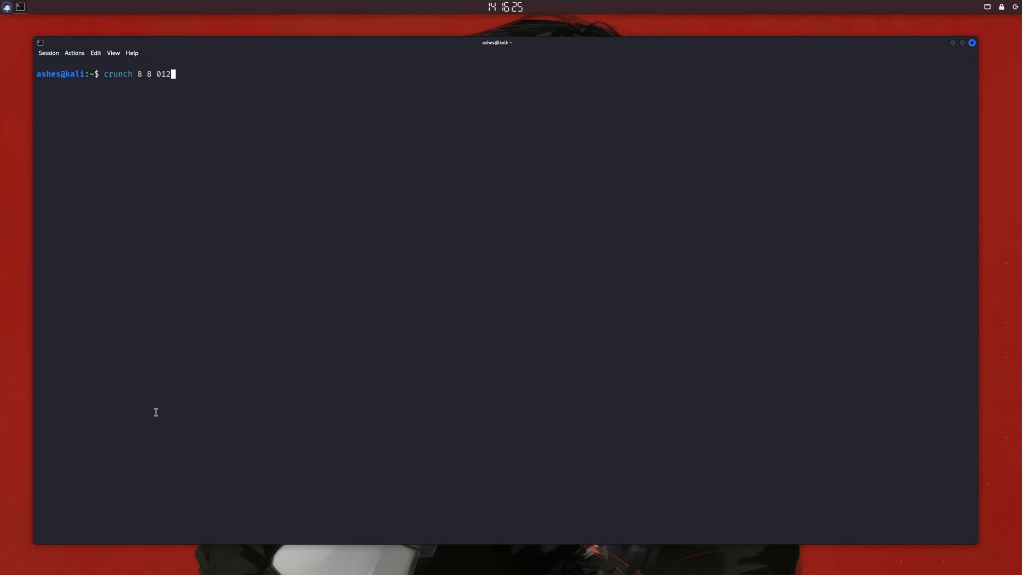
pyautogui.write('345678')
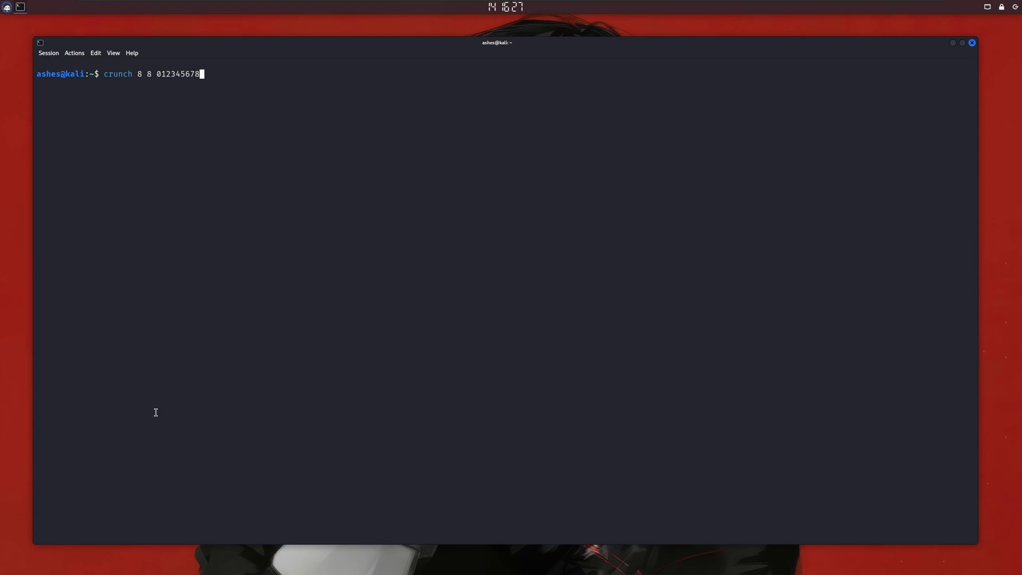
pyautogui.write('9')
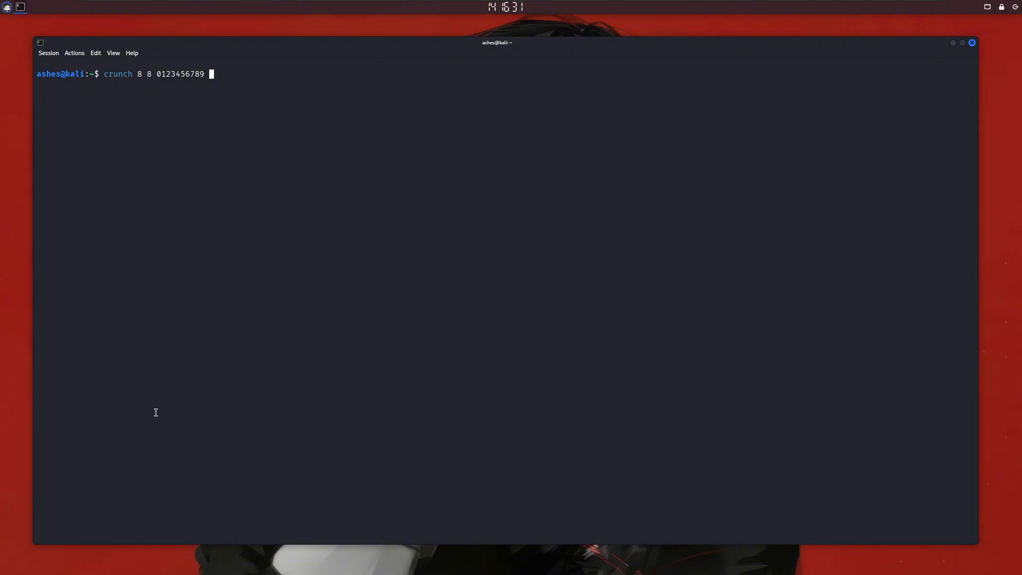
pyautogui.write('bob')
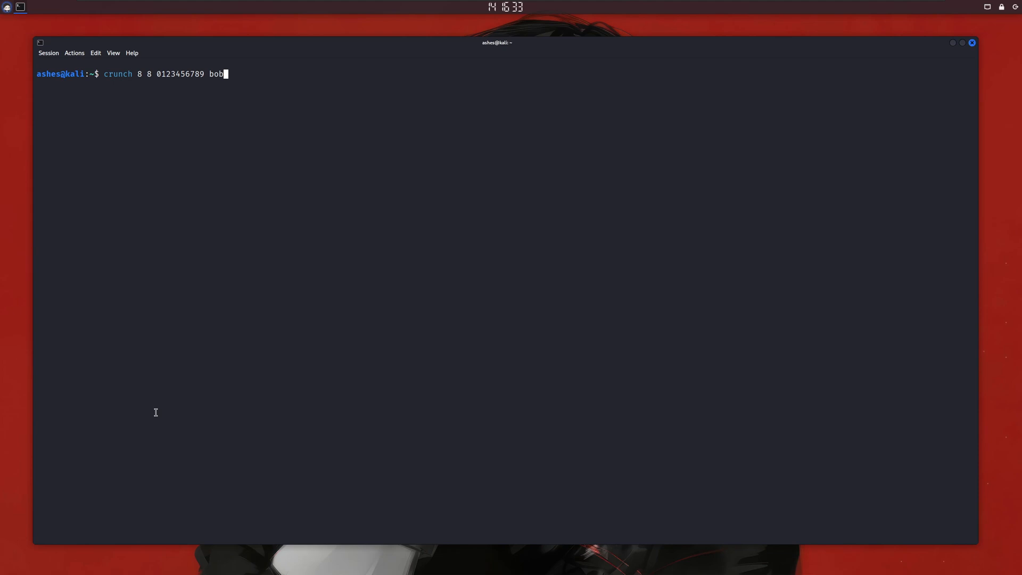
pyautogui.write('%%')
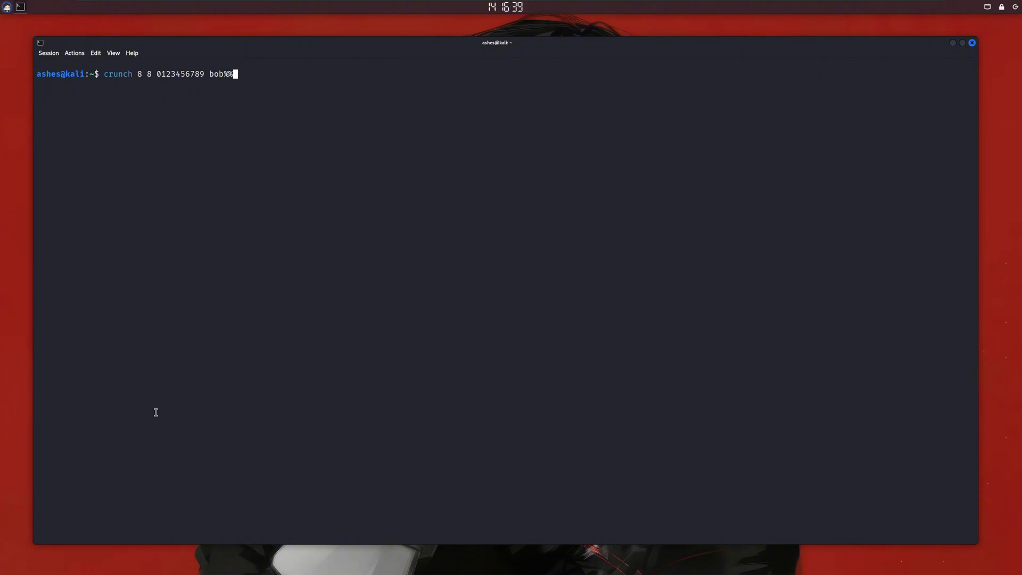
pyautogui.write('%%%')
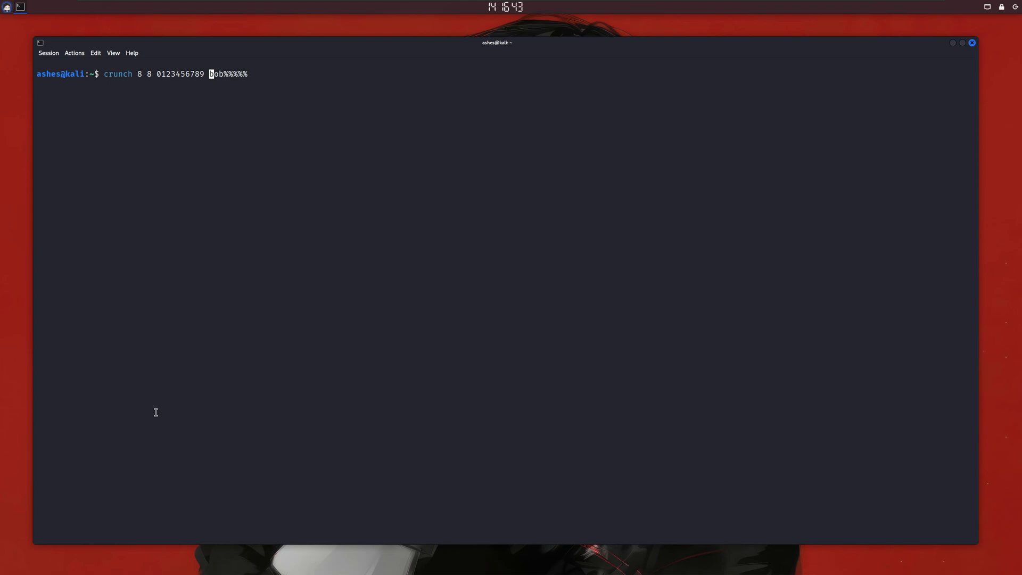
pyautogui.write('-t')
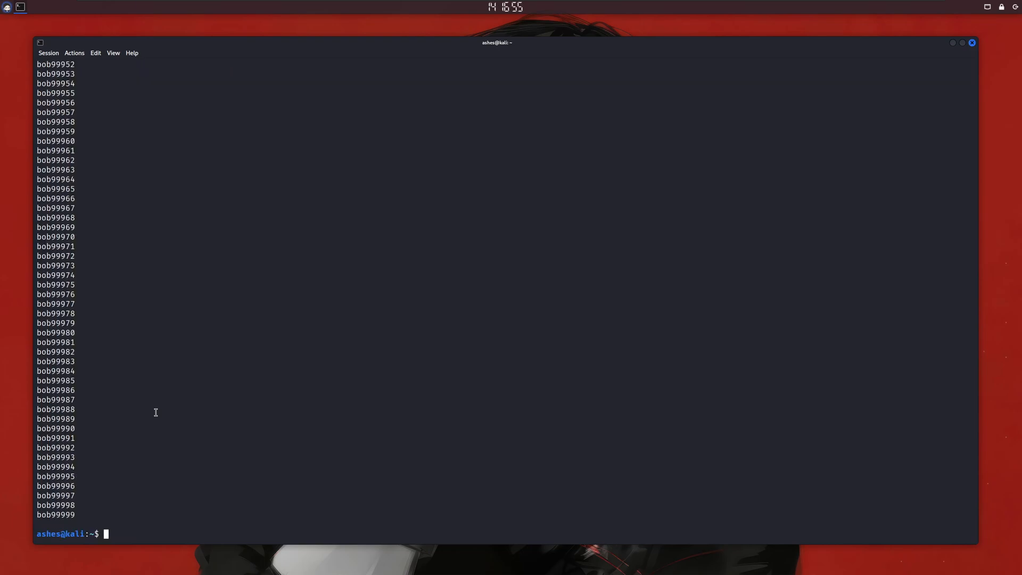
# Generate the bob%%%%8 crunch wordlist and save its 10,000 lines to wordlist.txt.
pyautogui.write('crunch 8 8 0123456789 -t  bob%%%%')
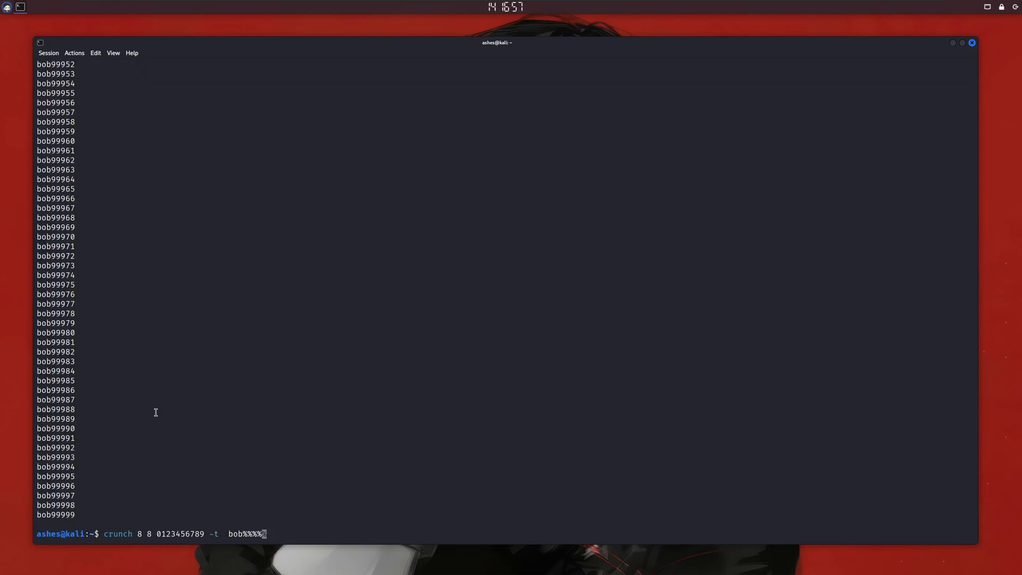
pyautogui.write('8')
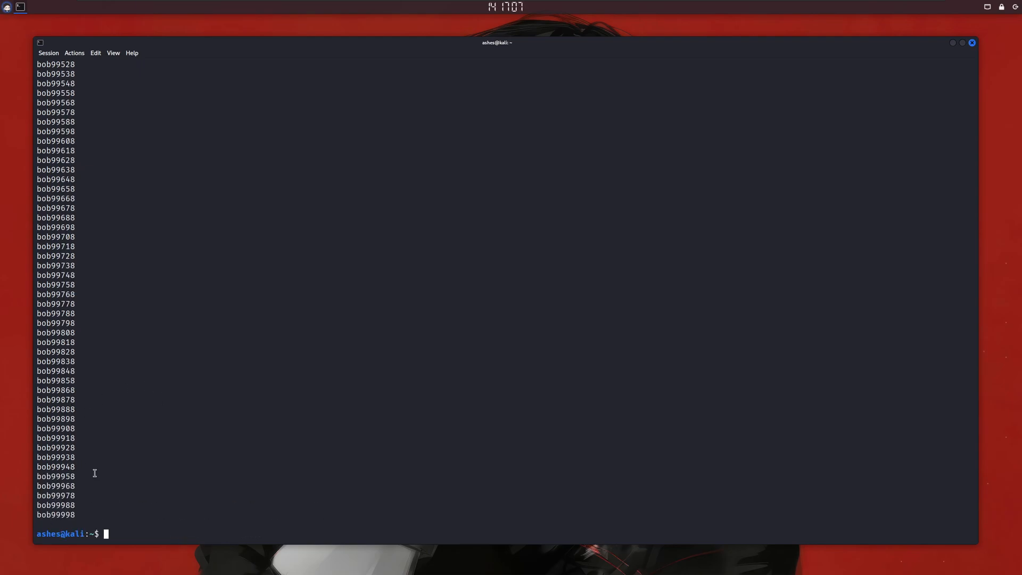
pyautogui.moveTo(176, 458)
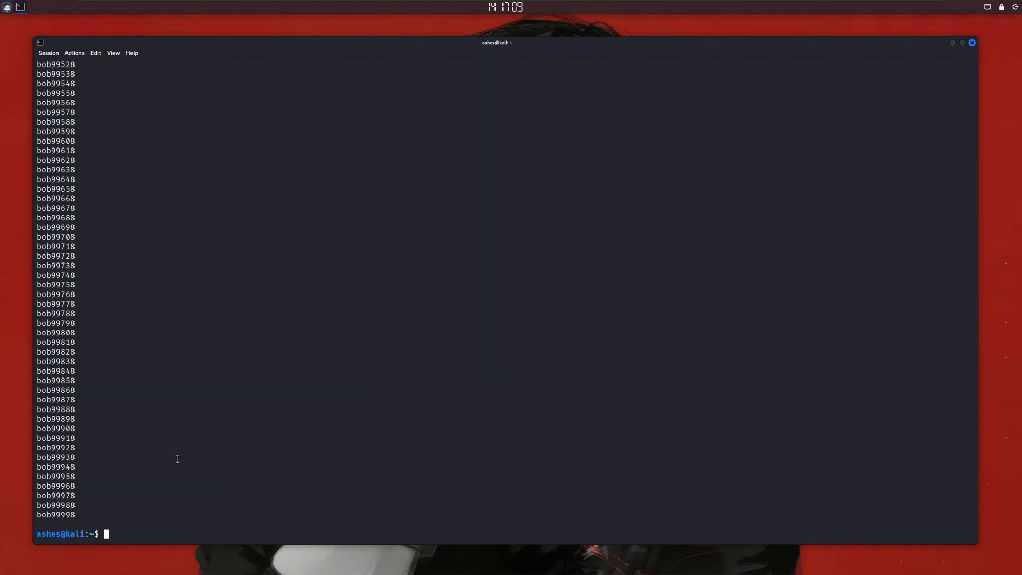
pyautogui.write('crunch 8 8 0123456789 -t bob%%%%8 -')
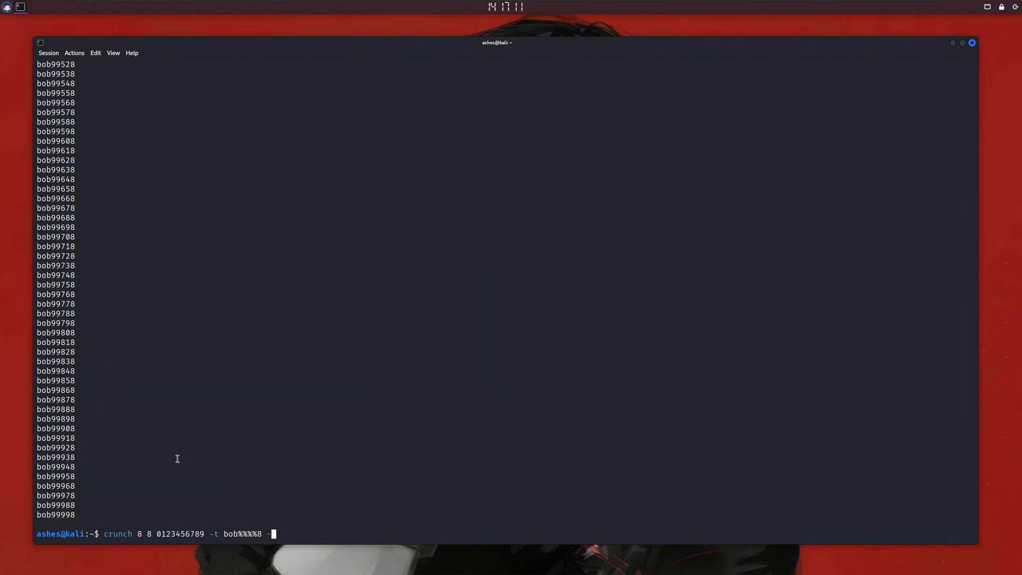
pyautogui.write('-o wordlist.txt')
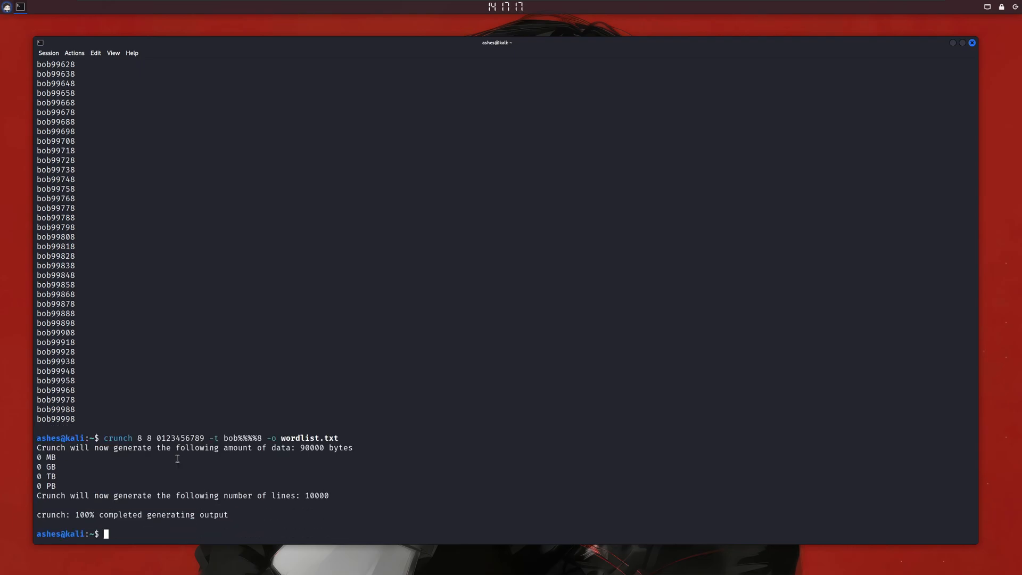
pyautogui.write('crunch 8 8 0123456789 -t bob%%%%8 -o wordlist.txt -')
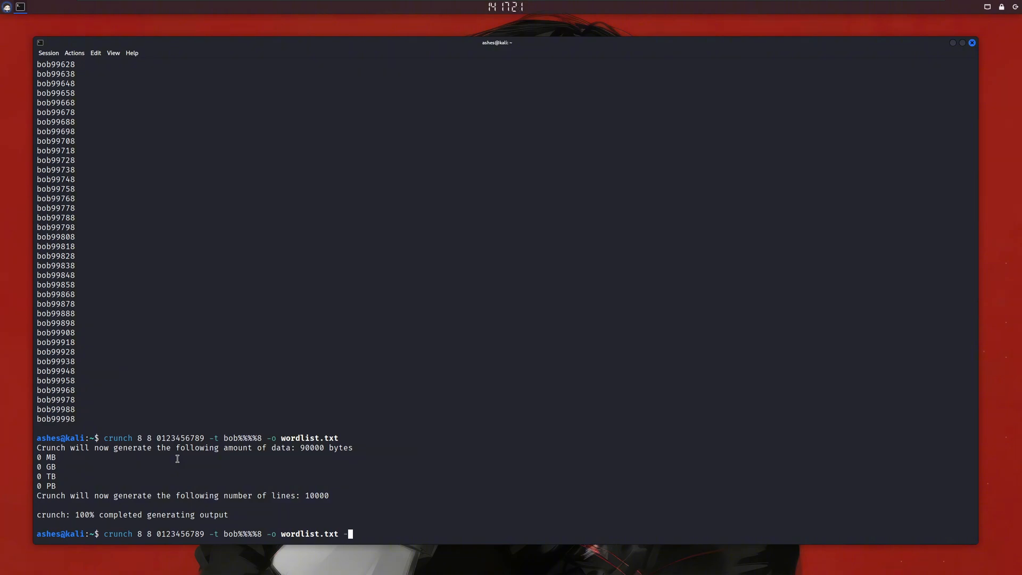
pyautogui.write('b 20')
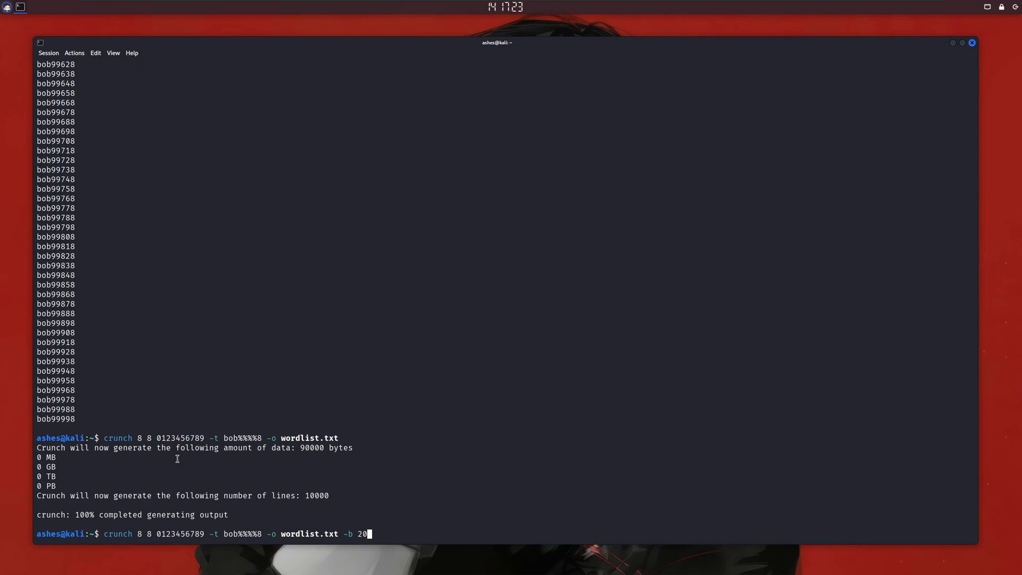
pyautogui.write('Mib')
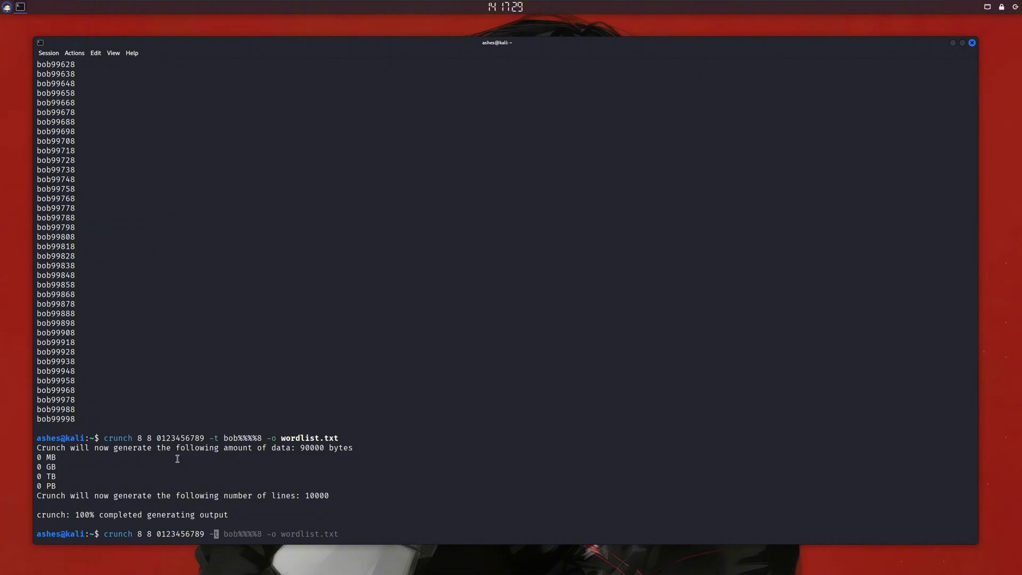
pyautogui.write('-p bob')
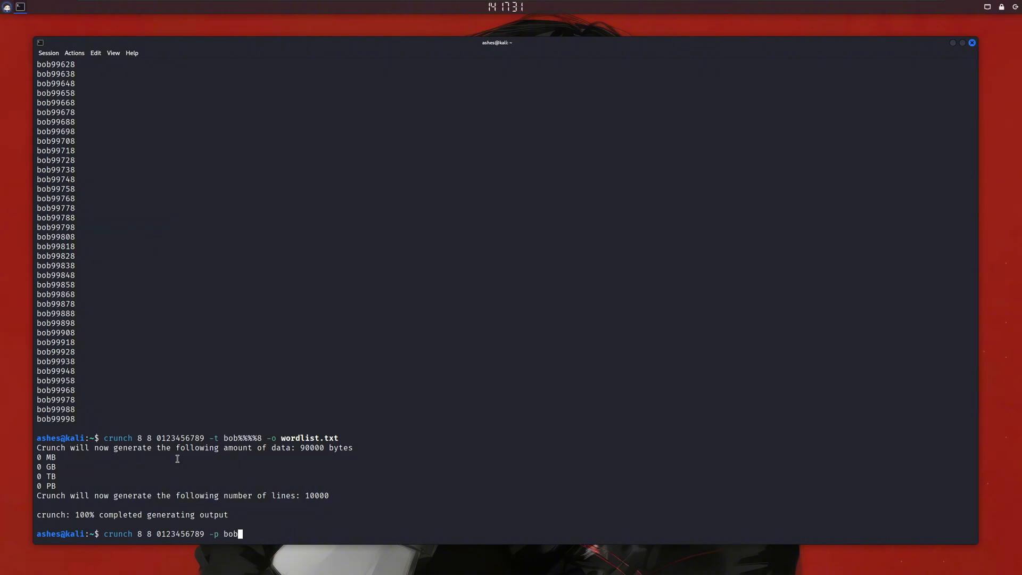
pyautogui.write('someo')
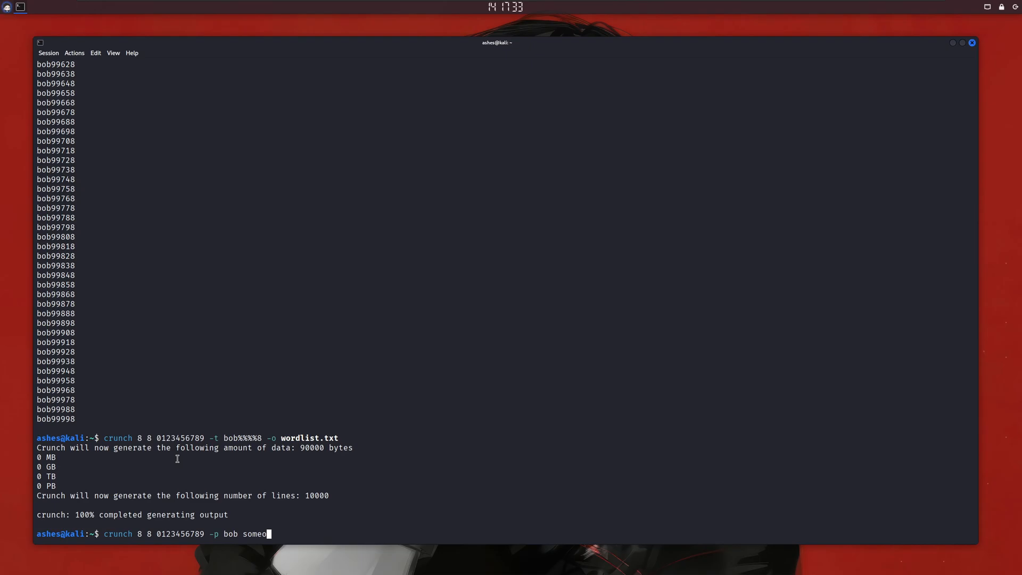
pyautogui.press('Return')
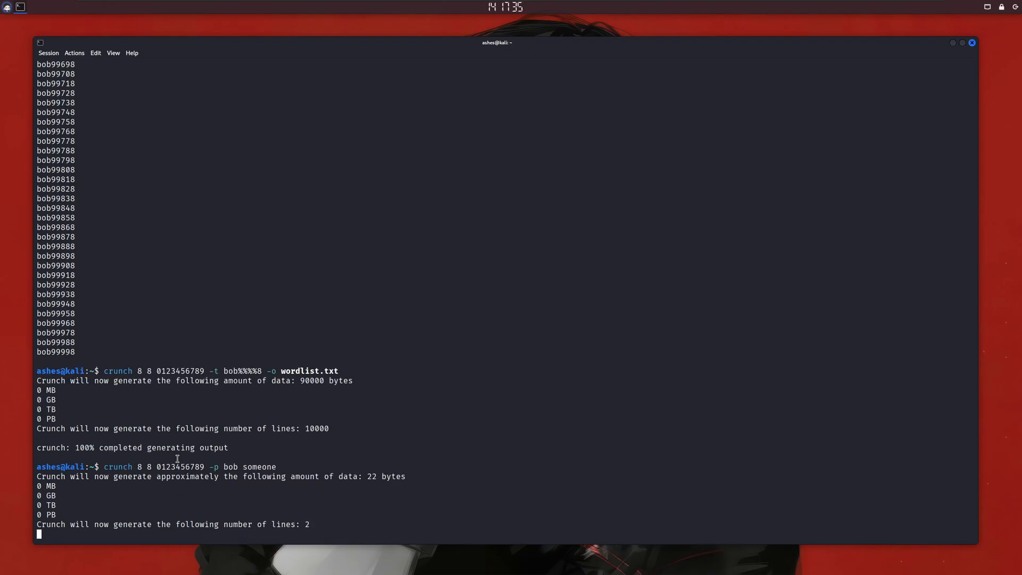
pyautogui.press('Return')
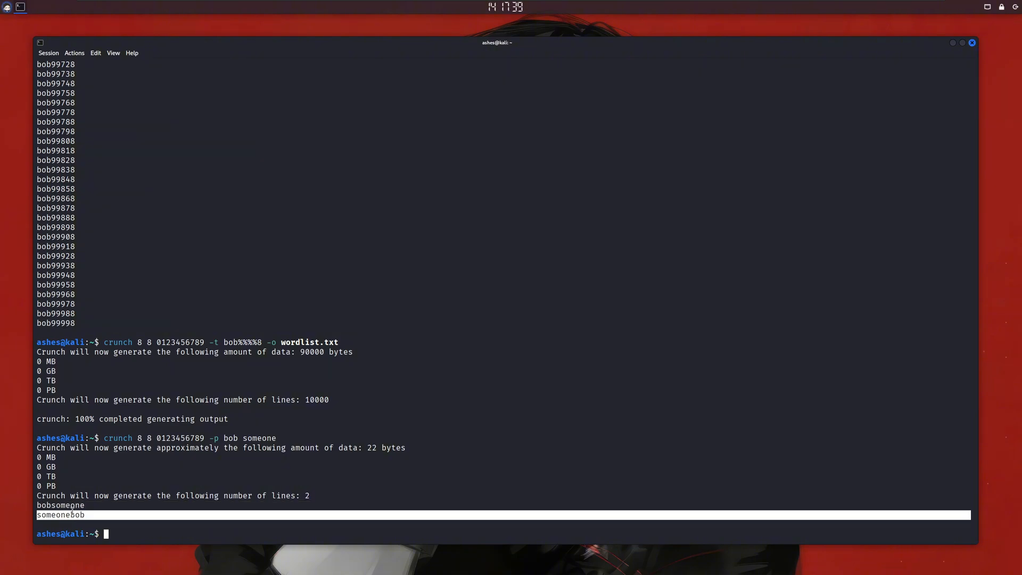
pyautogui.write('man crunch')
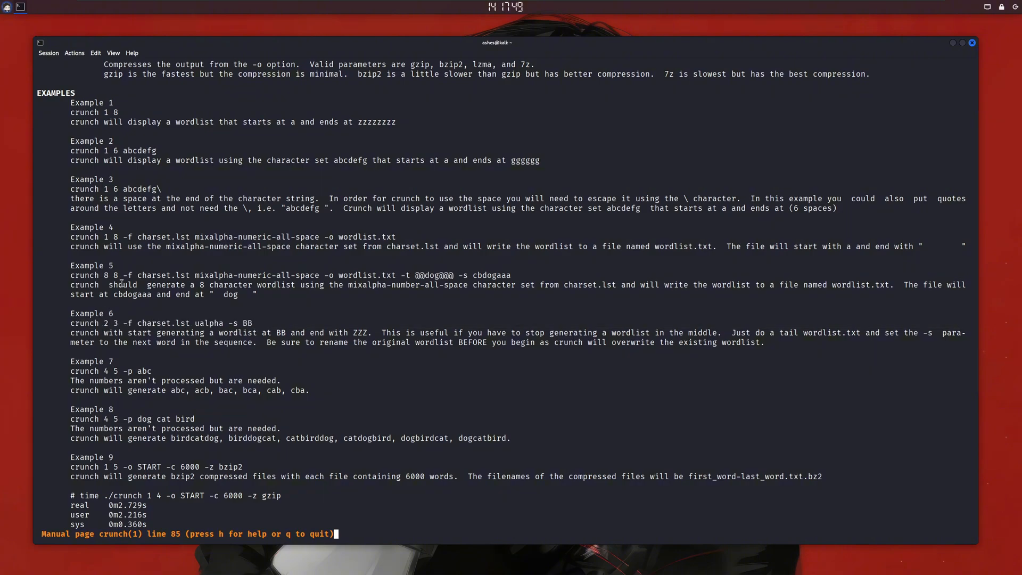
# Highlight the permutation example in the crunch manual and scroll further through the examples.
pyautogui.doubleClick(122, 284)
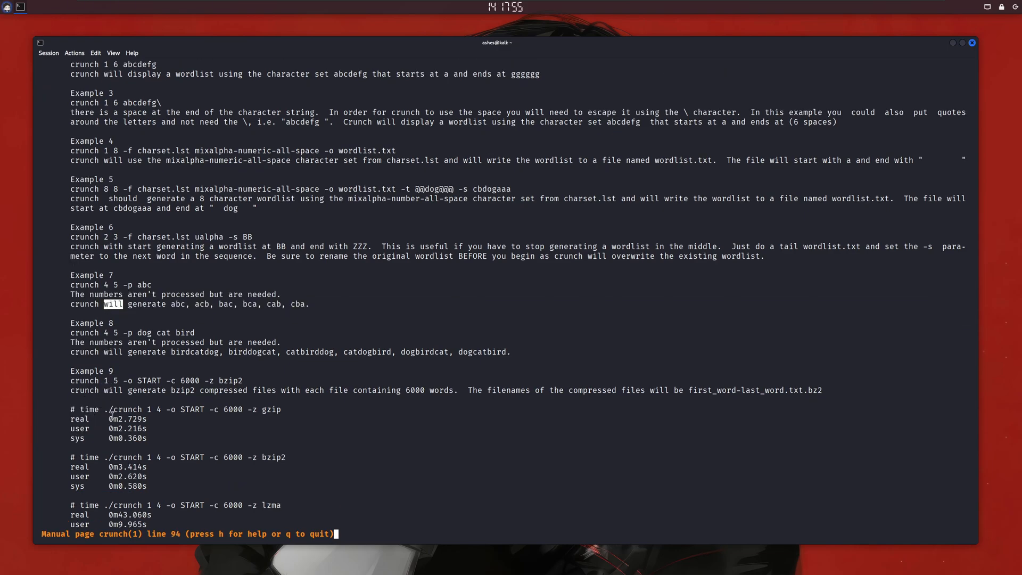
pyautogui.scroll(-3)
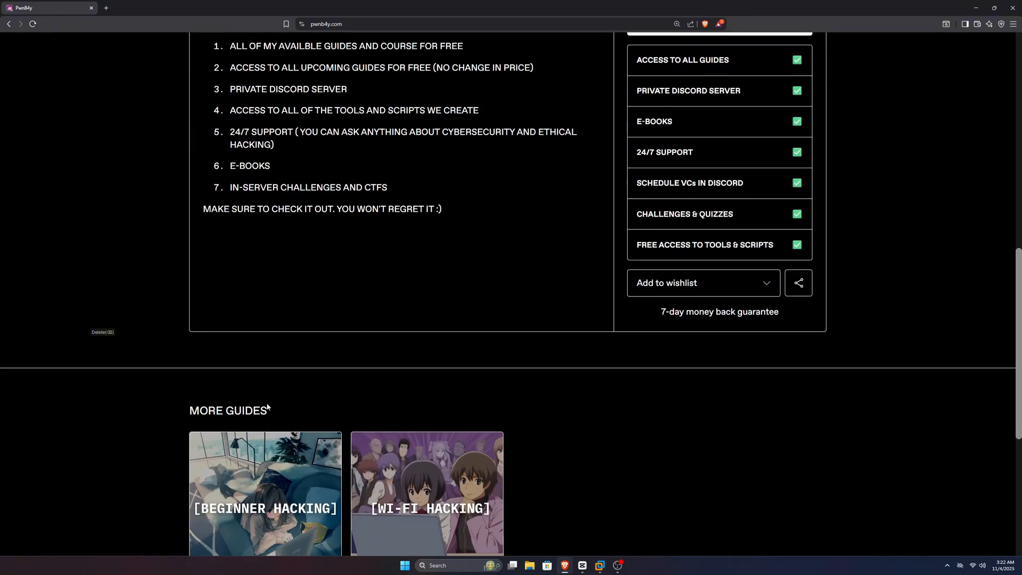
# Open Wi-Fi SECURITY GUIDE! from More Guides, then Beginner SECURITY GUIDE! under You May Also Like.
pyautogui.scroll(-3)
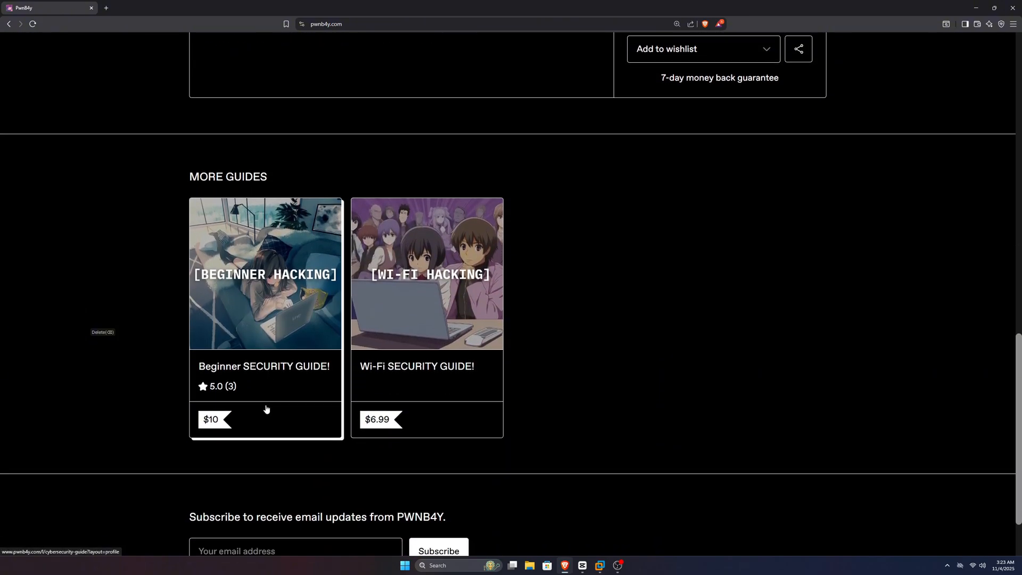
pyautogui.scroll(-3)
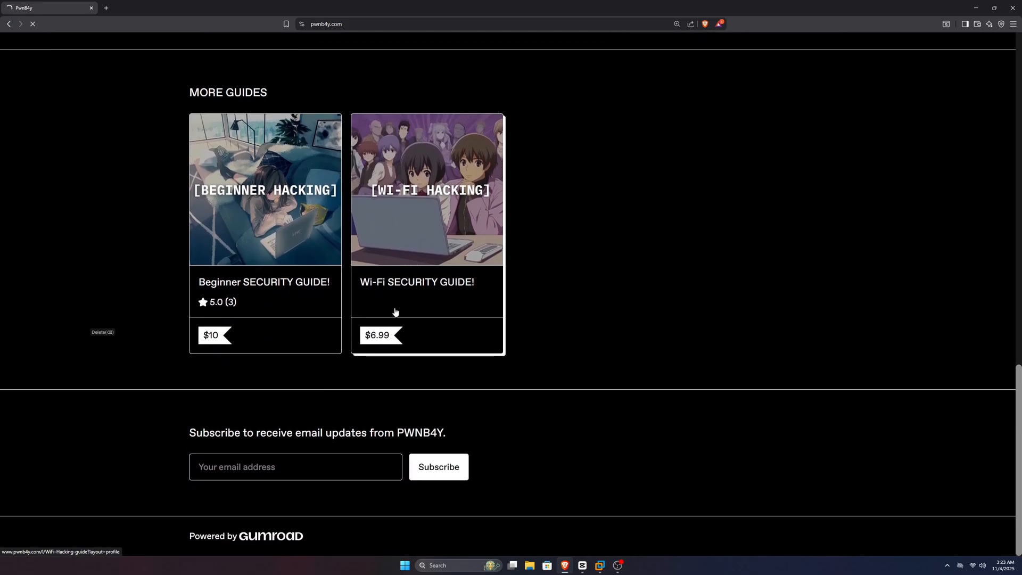
pyautogui.click(426, 189)
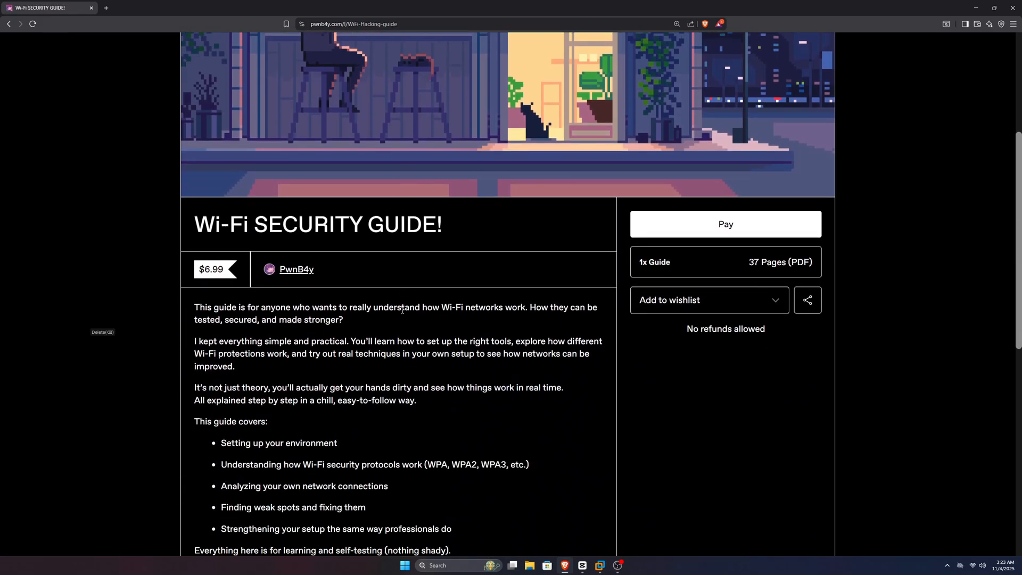
pyautogui.scroll(-3)
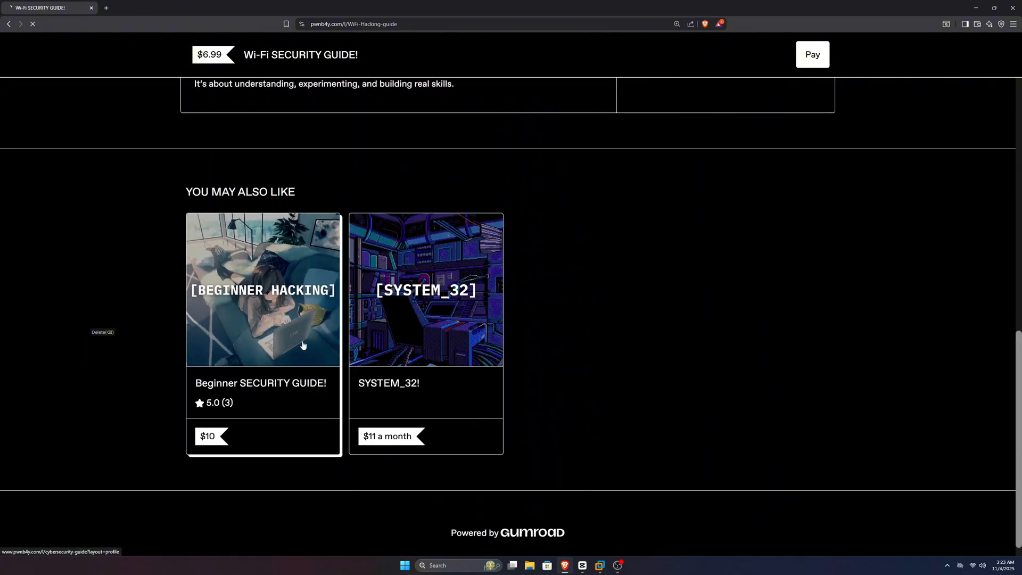
pyautogui.click(263, 289)
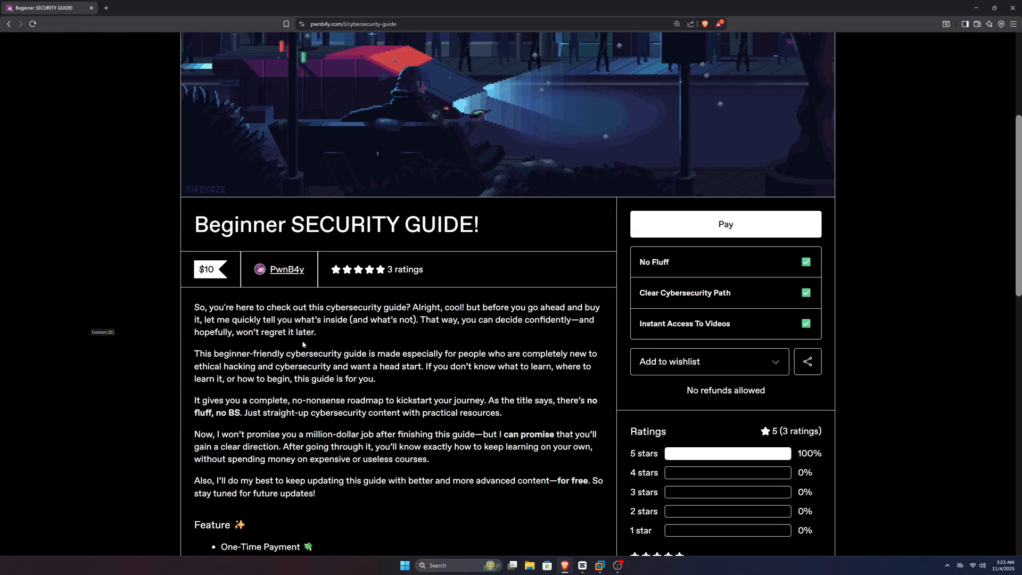